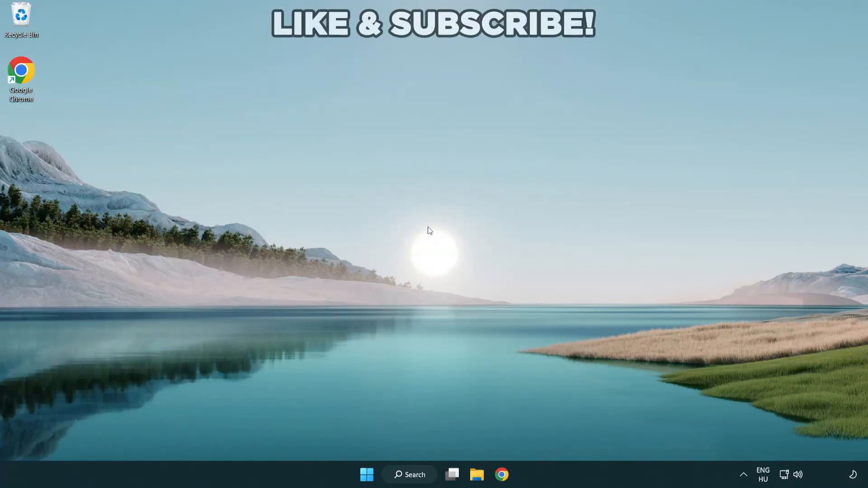
mouse_move(428, 230)
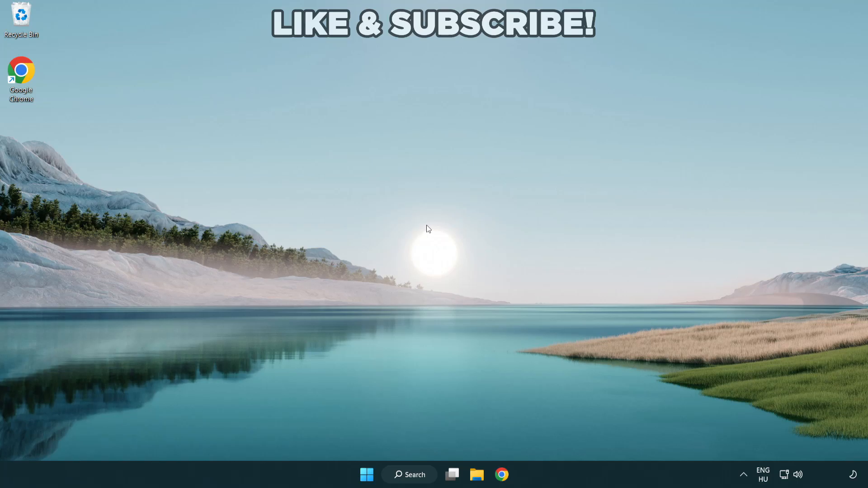
mouse_move(434, 252)
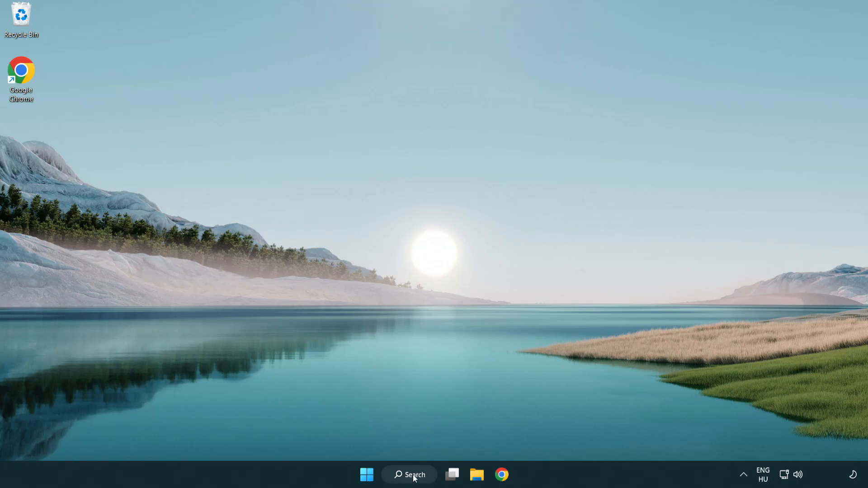
- Search Windows for 'device Manager' to launch Device Manager
left_click(409, 474)
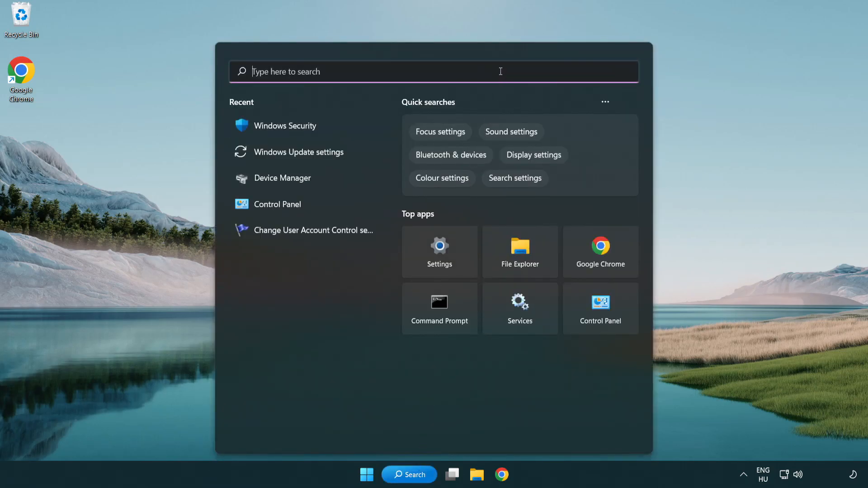
type("device Manager")
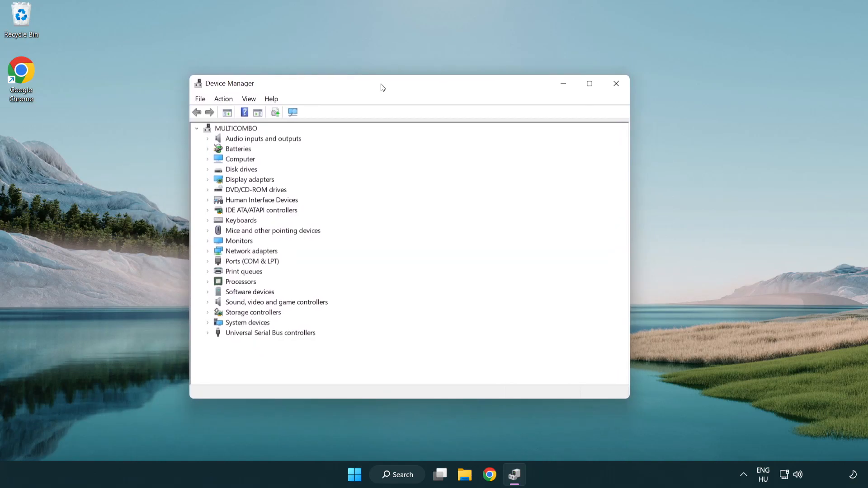
- Expand Display adapters and bring up the context menu for VMware SVGA 3D
left_click(250, 179)
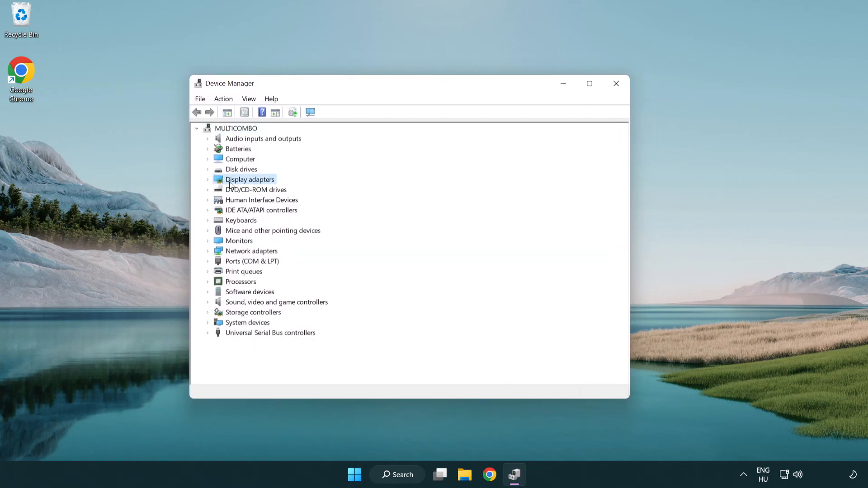
left_click(208, 179)
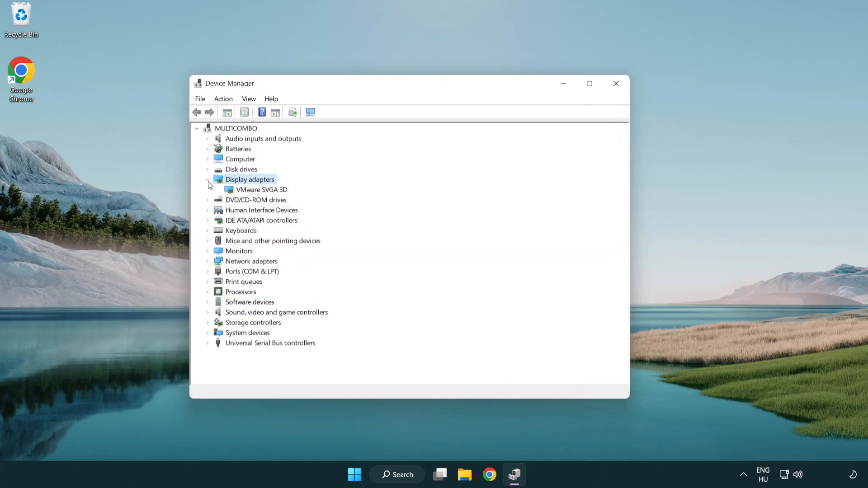
left_click(263, 189)
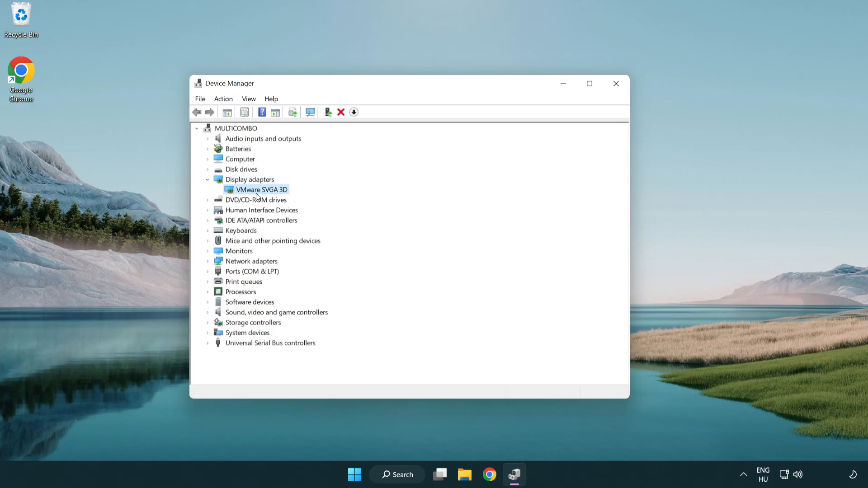
right_click(258, 189)
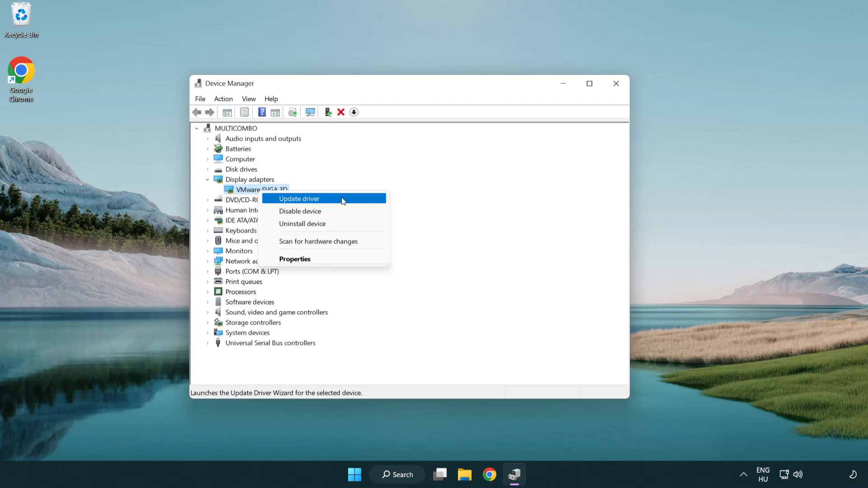
- Search automatically for a newer VMware SVGA 3D driver and close the 'best driver installed' result
left_click(299, 198)
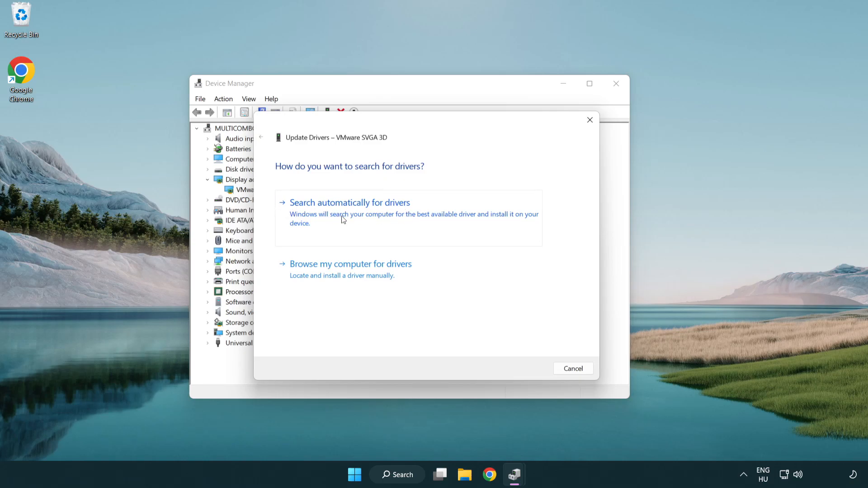
left_click(349, 202)
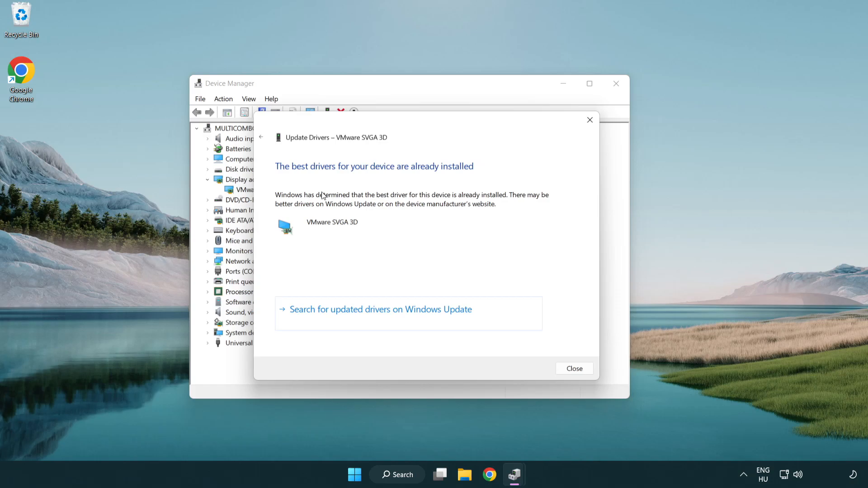
mouse_move(310, 181)
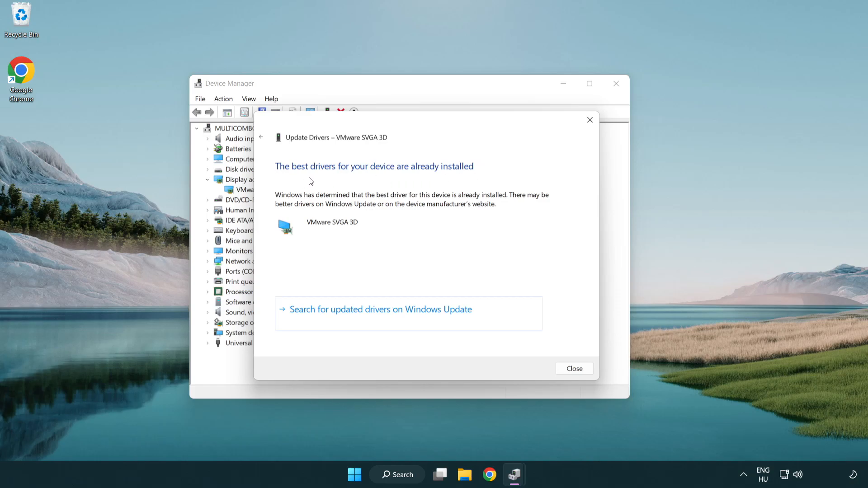
mouse_move(575, 368)
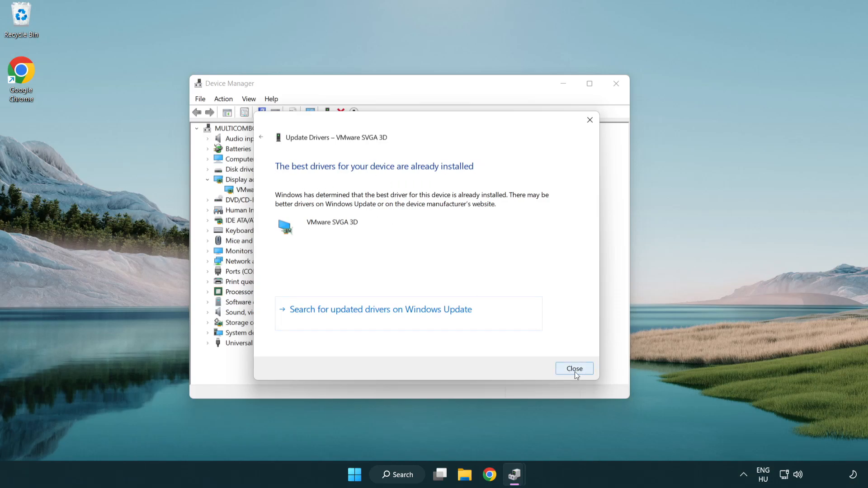
left_click(574, 368)
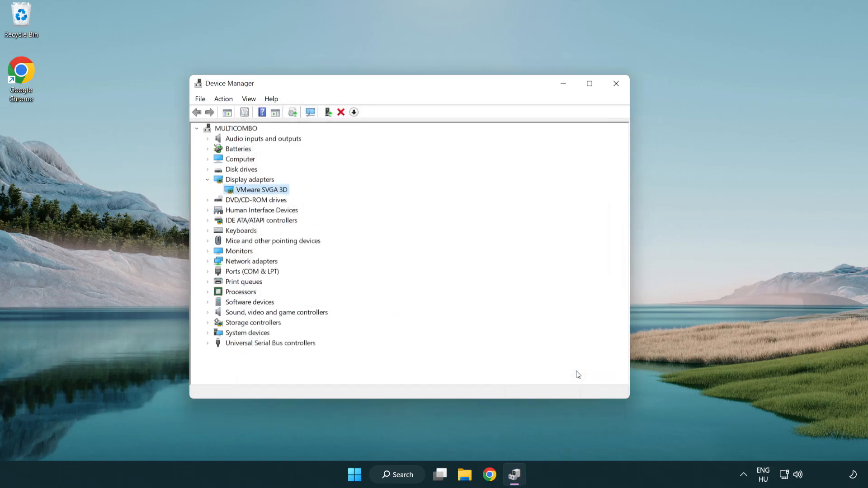
mouse_move(615, 84)
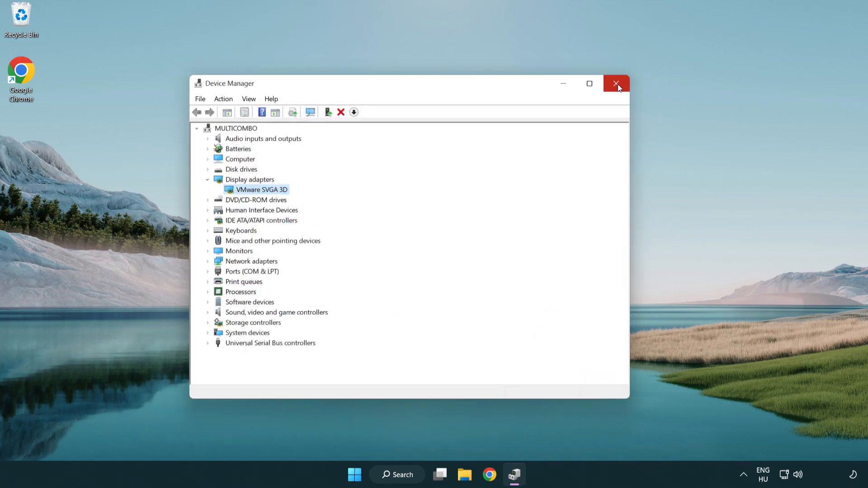
- Close Device Manager and search Windows for 'update' to reach Windows Update settings
left_click(616, 83)
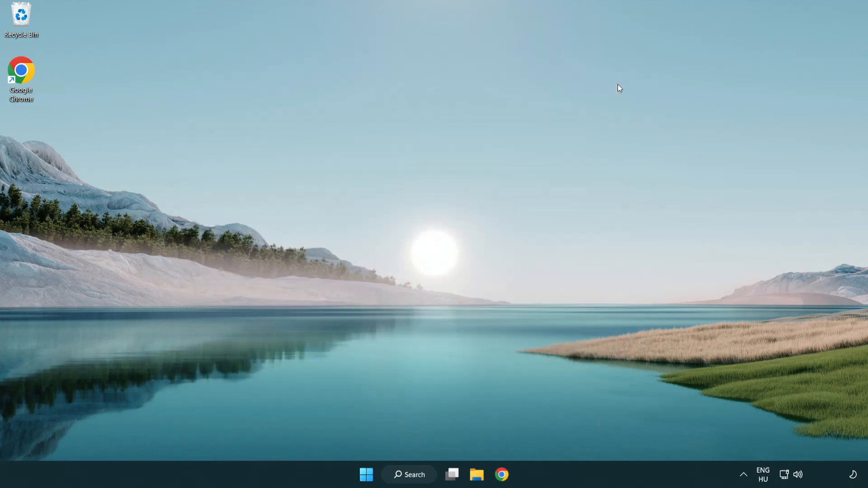
mouse_move(422, 317)
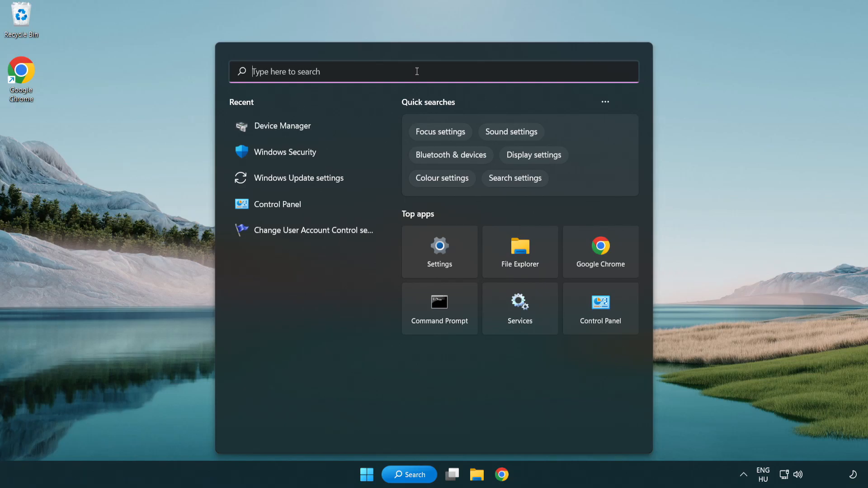
type("update")
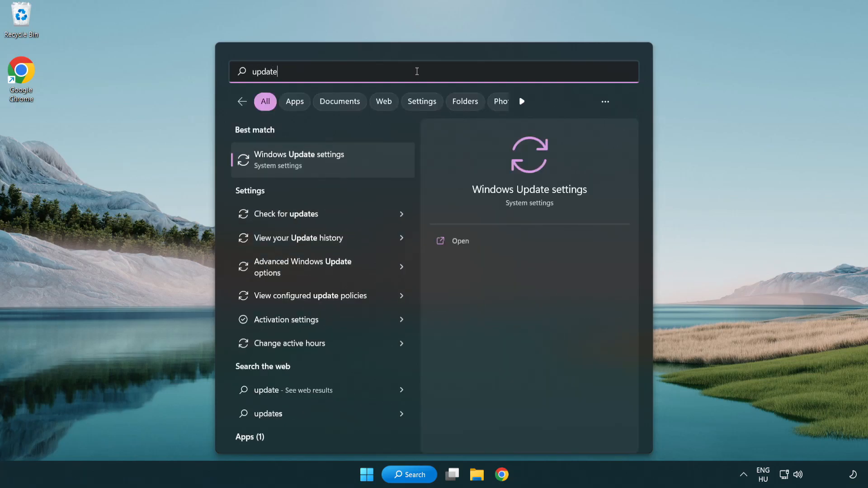
mouse_move(311, 168)
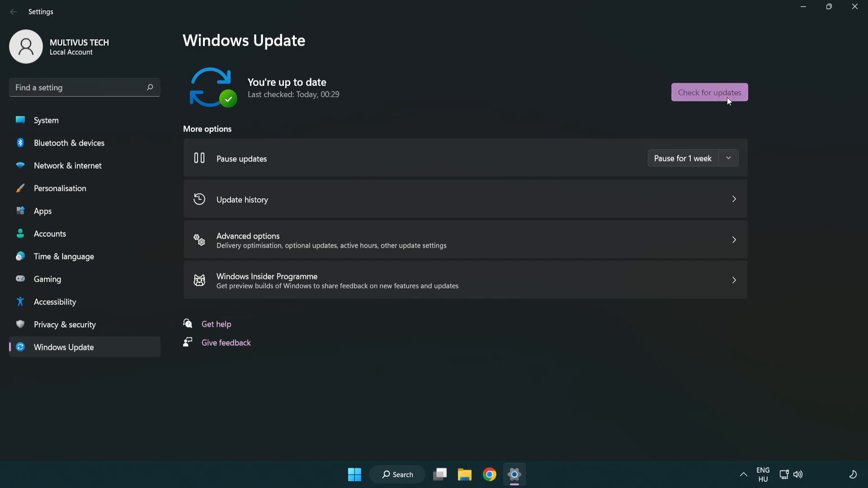
- Check for updates until Windows reports 'You're up to date', then close Settings
left_click(709, 92)
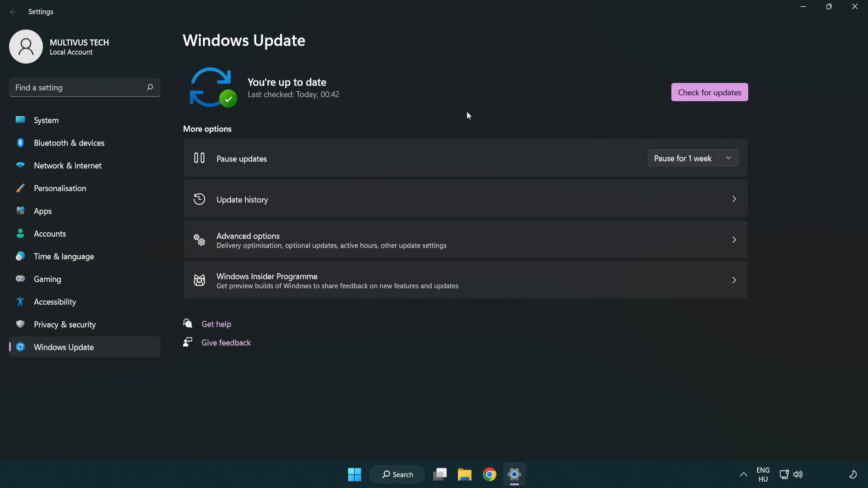
mouse_move(854, 8)
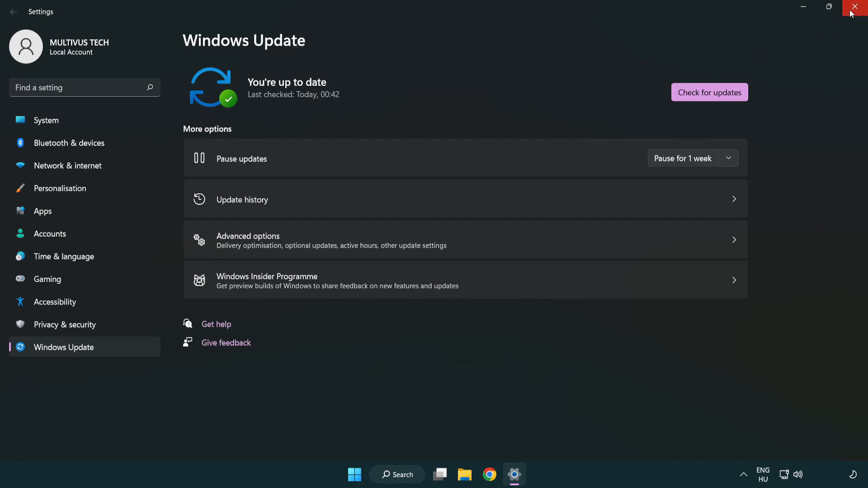
left_click(858, 7)
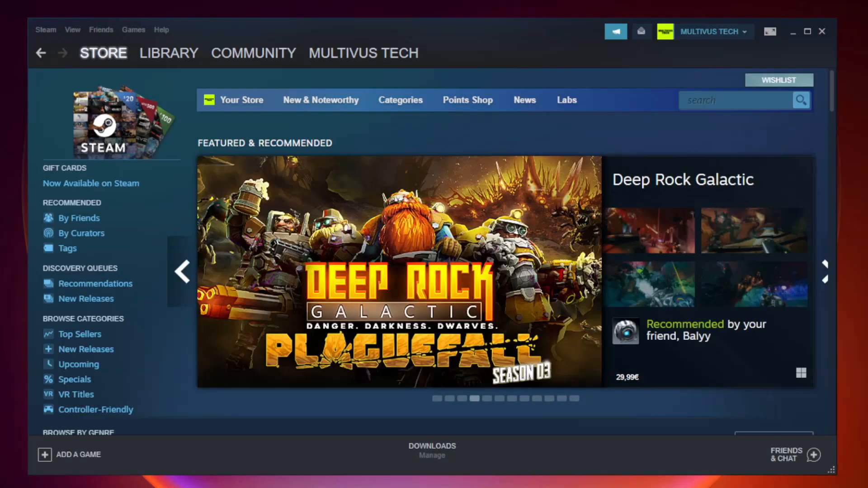
- Show Steam's LIBRARY and bring up options for 'Your Not Working Game' under Favorites
left_click(168, 52)
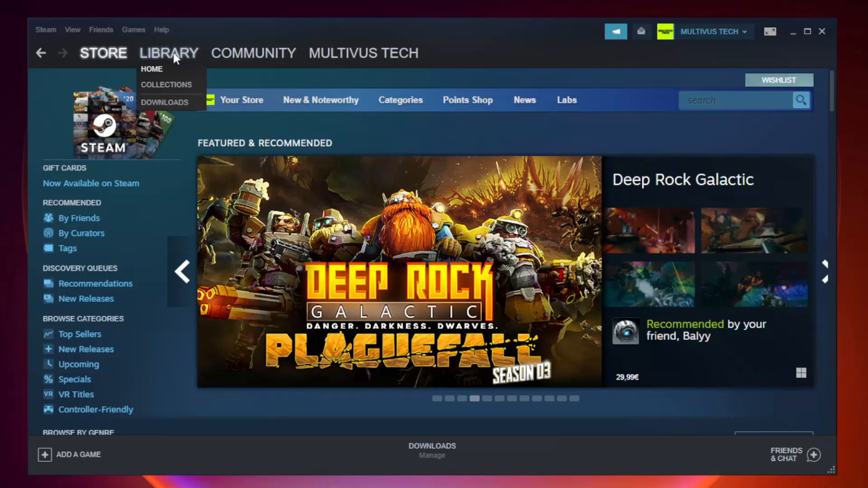
left_click(152, 68)
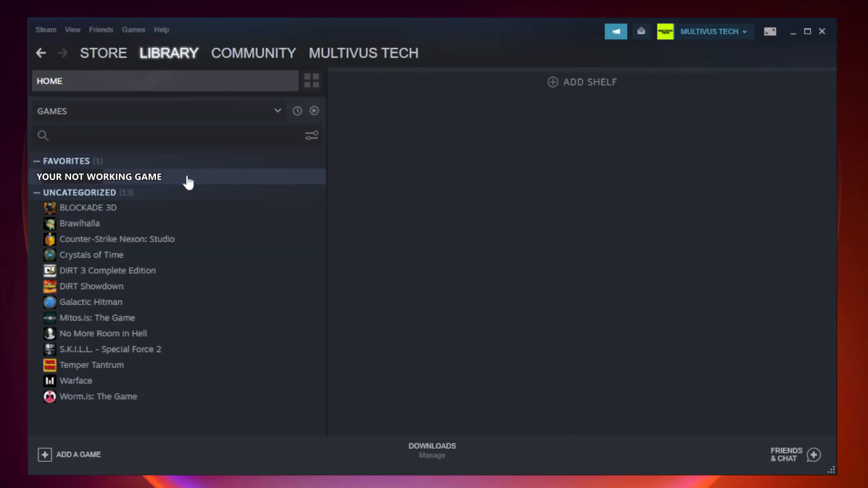
right_click(98, 177)
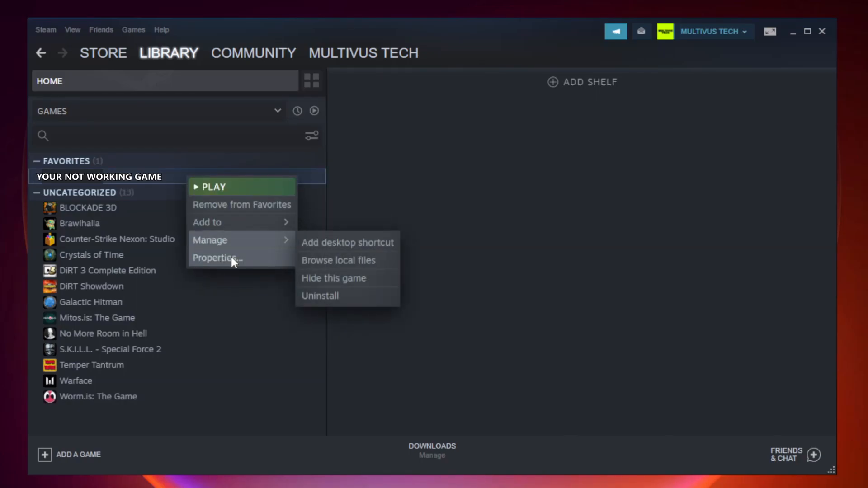
mouse_move(233, 258)
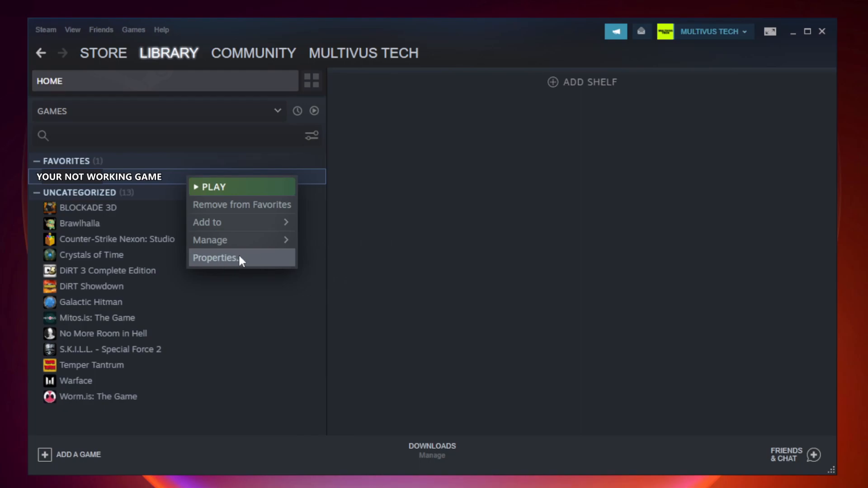
- In the game's Properties > Local Files, verify integrity of all 9192 game files
left_click(215, 257)
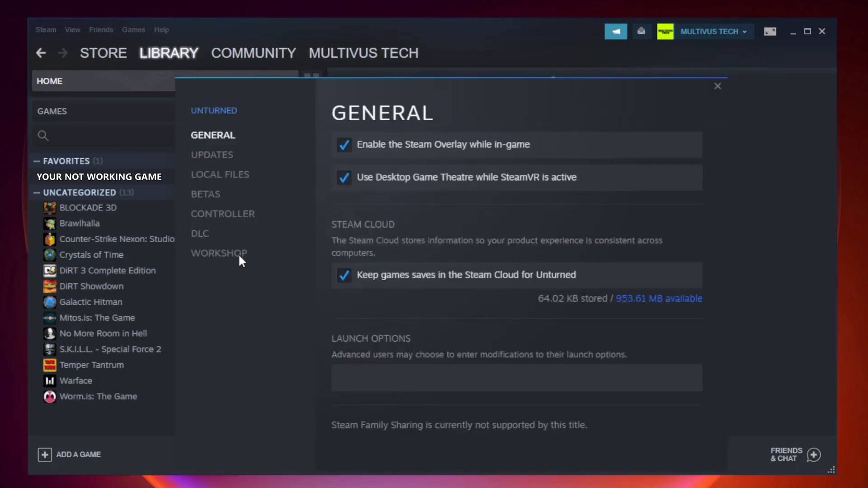
mouse_move(220, 175)
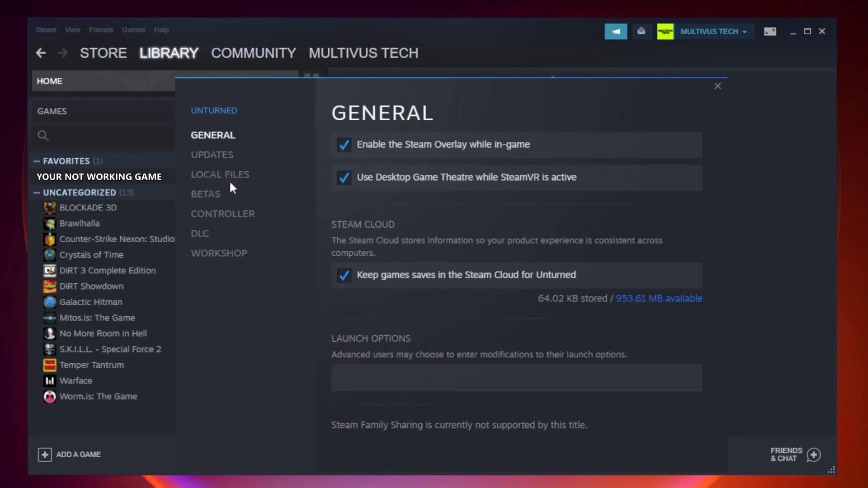
left_click(219, 175)
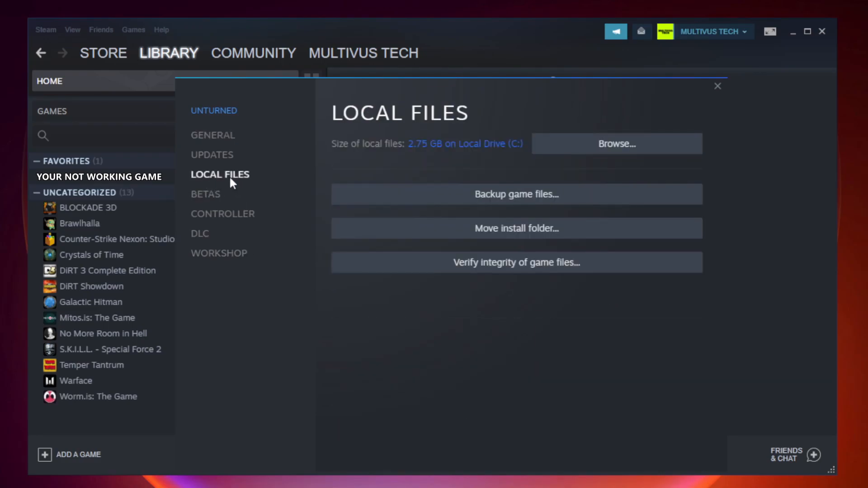
mouse_move(436, 314)
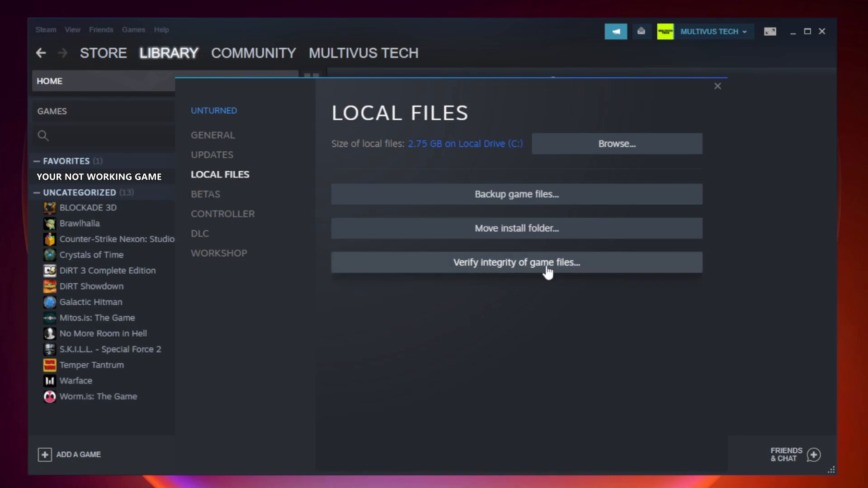
left_click(515, 262)
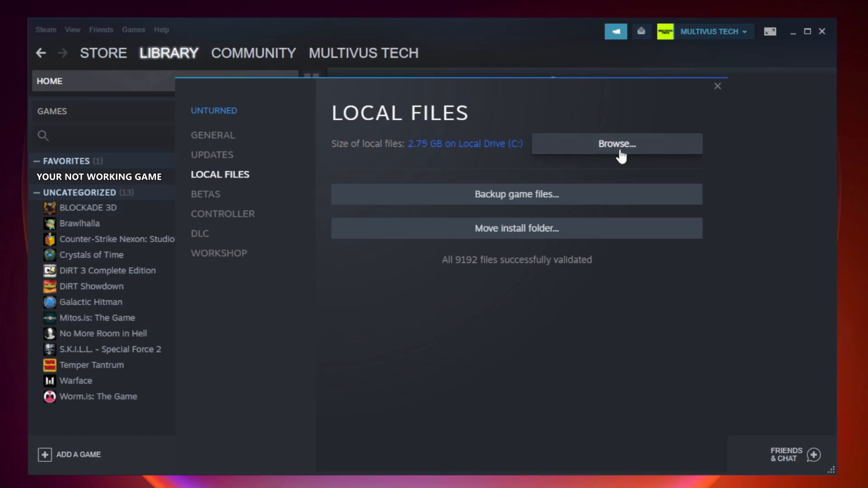
- Browse to the game's install folder and right-click the YOUR NOT WORKING GAME shortcut
left_click(617, 143)
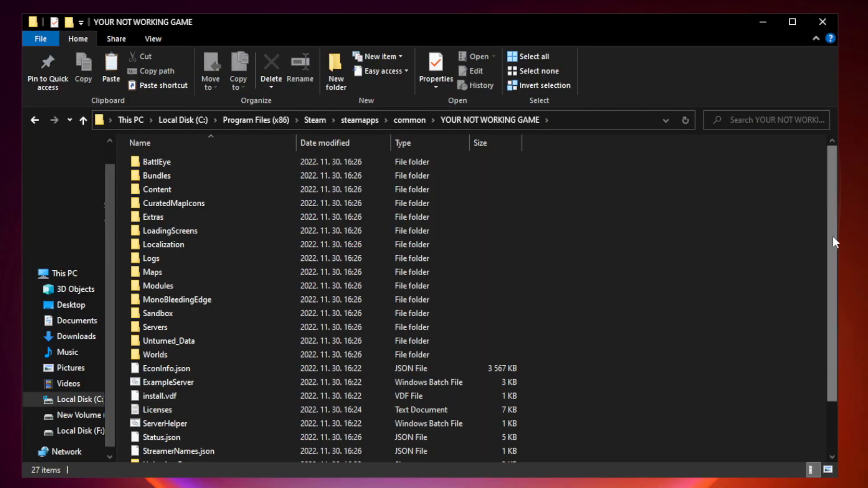
scroll("down", 3)
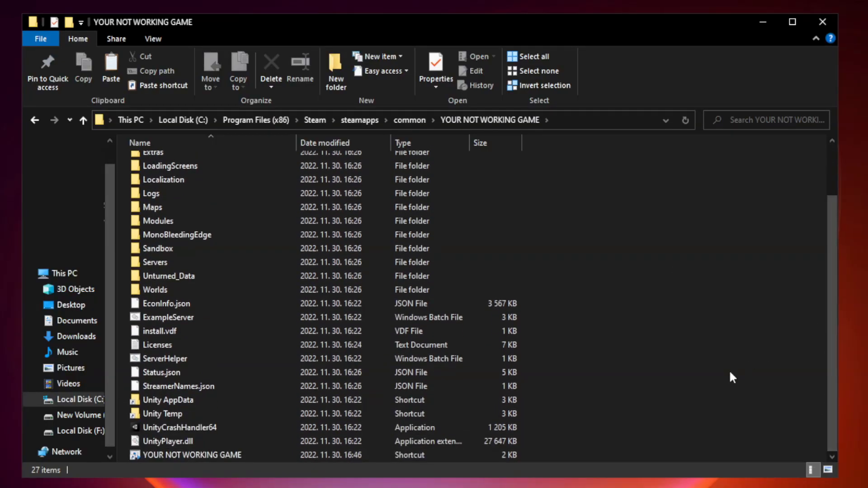
left_click(202, 454)
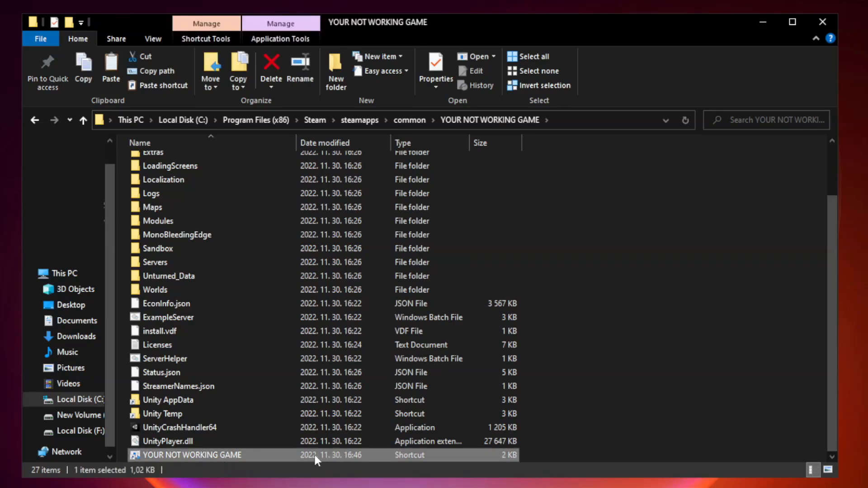
right_click(199, 454)
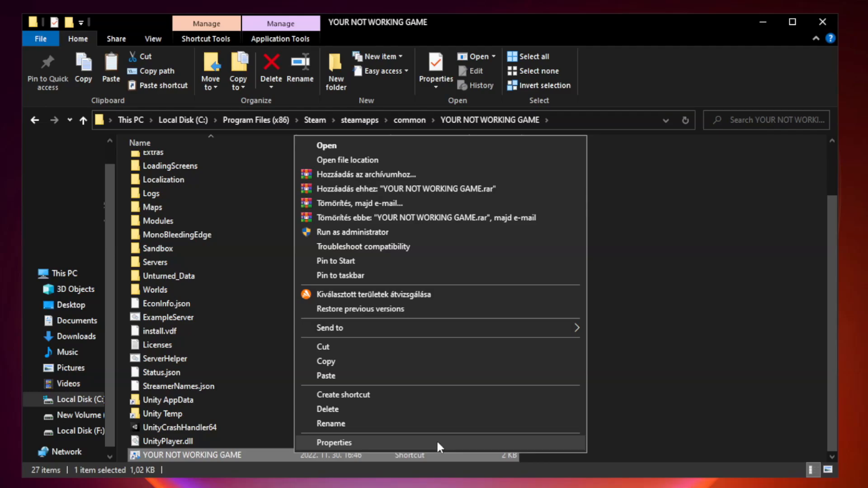
- Set the shortcut to Windows 8 compatibility, run as administrator, no fullscreen optimizations; close Explorer
left_click(333, 443)
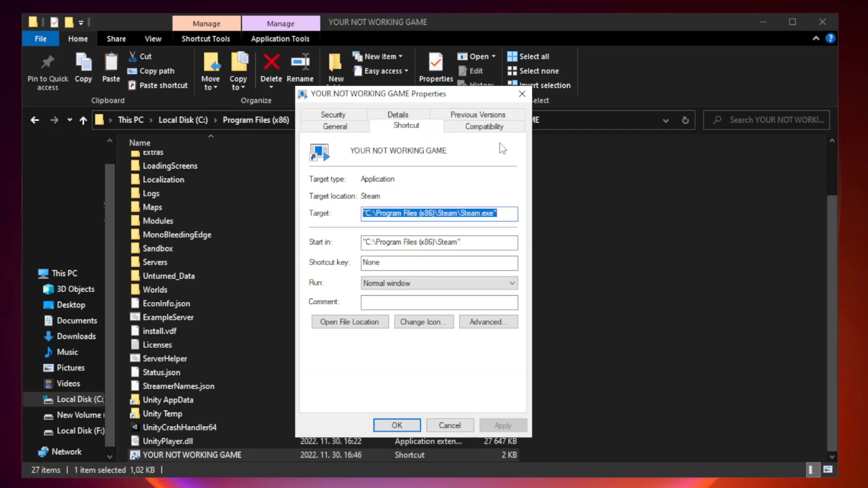
mouse_move(483, 130)
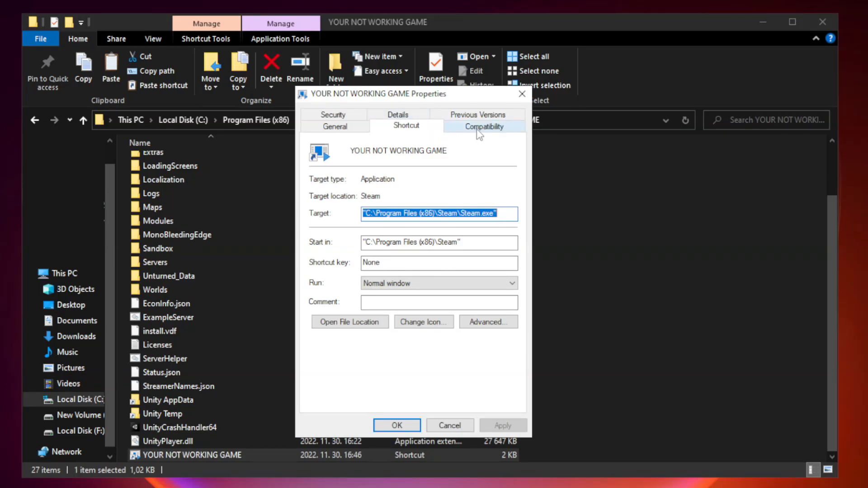
left_click(483, 126)
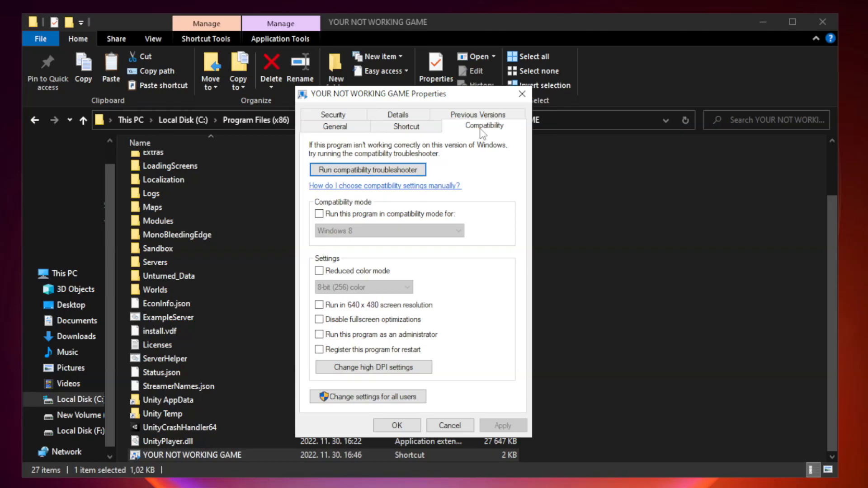
left_click(319, 214)
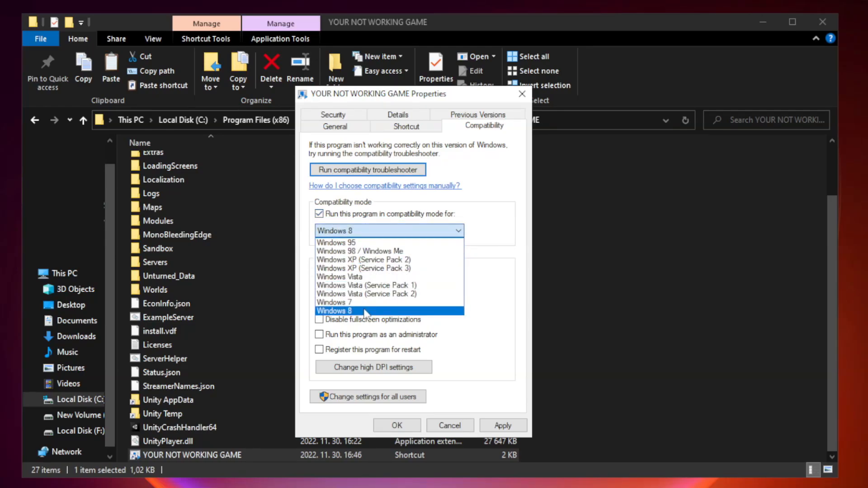
left_click(335, 310)
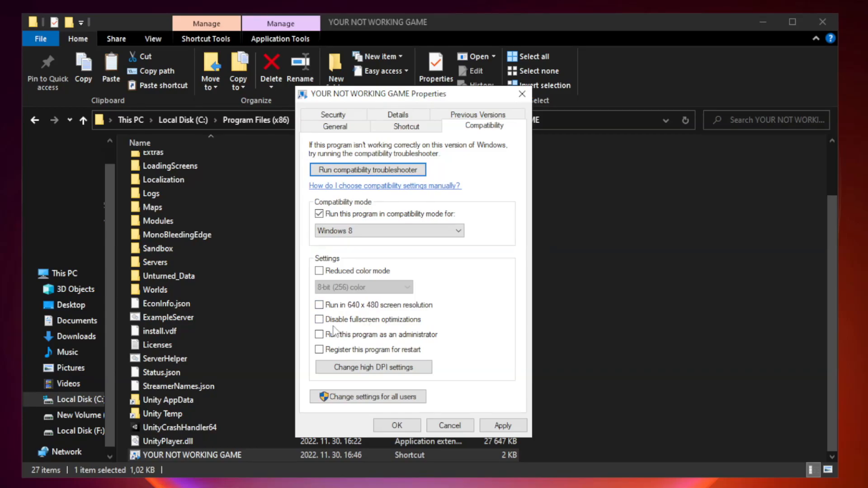
left_click(319, 320)
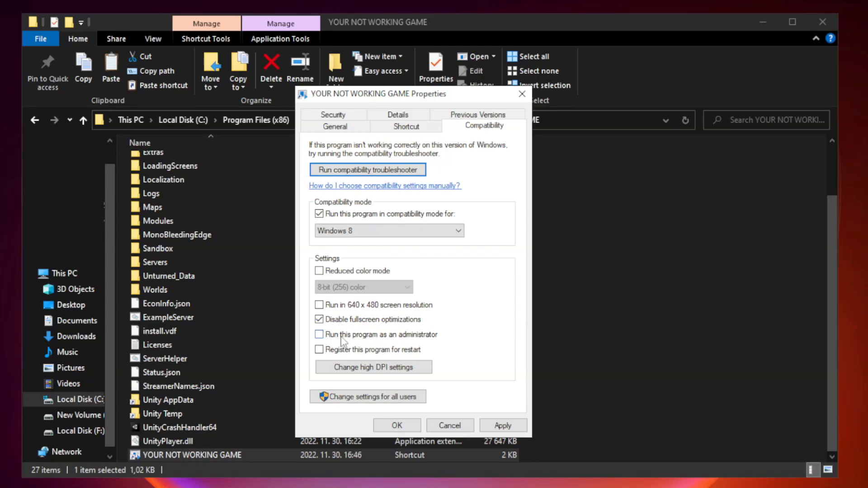
left_click(319, 335)
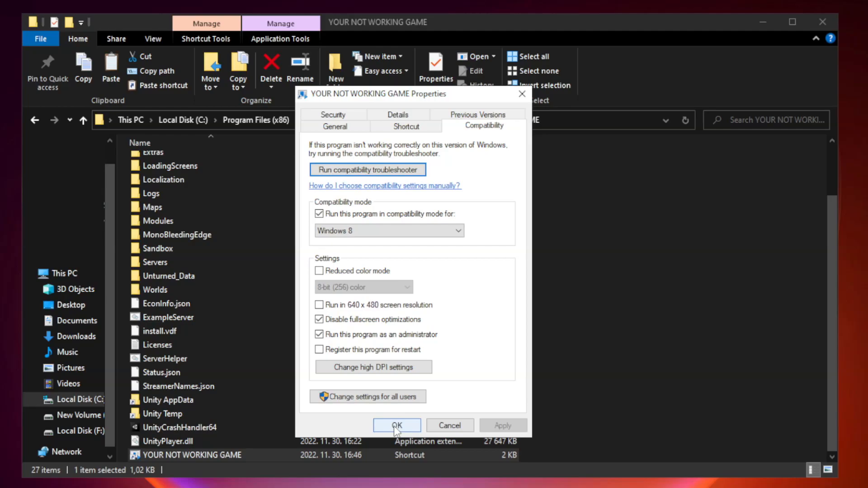
left_click(397, 426)
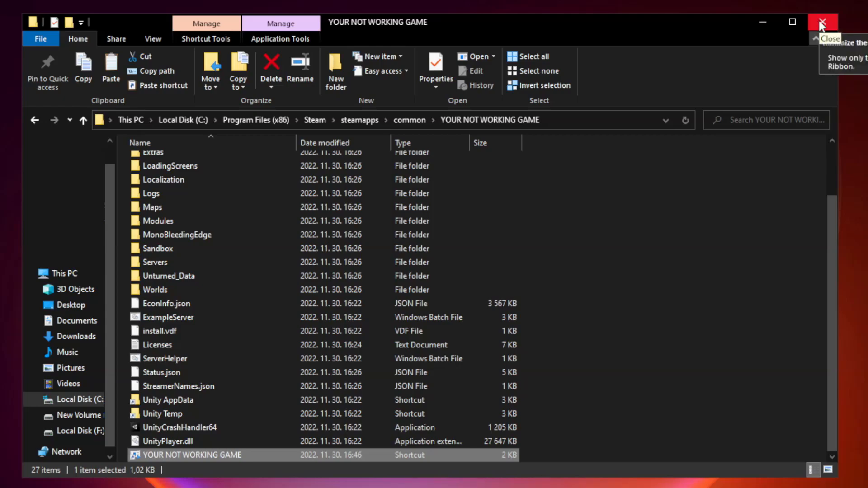
left_click(822, 22)
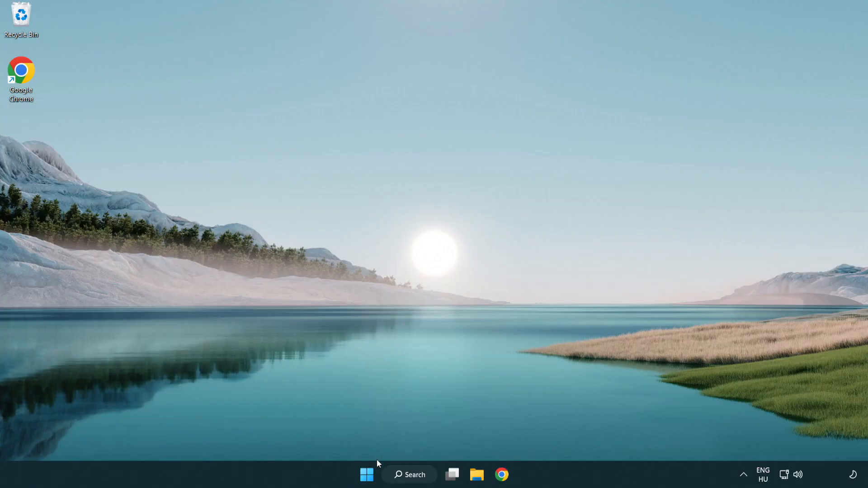
- Launch Task Manager from the Start button's right-click menu and view Startup apps
right_click(366, 474)
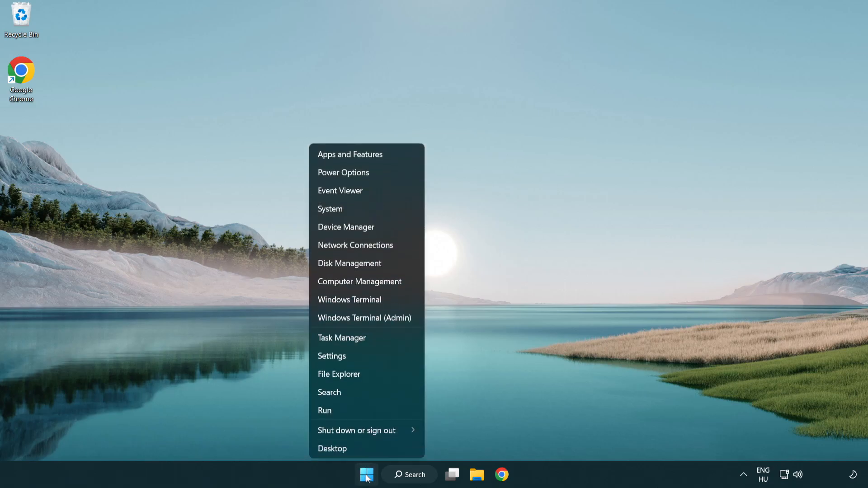
mouse_move(370, 338)
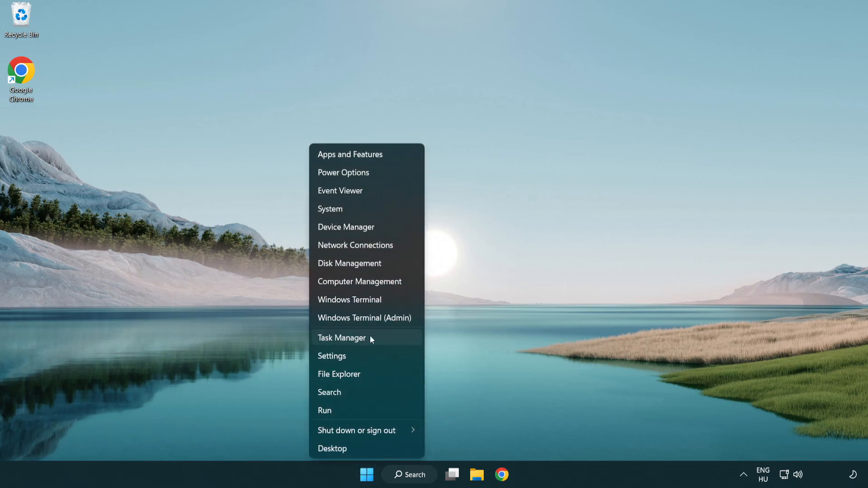
left_click(342, 338)
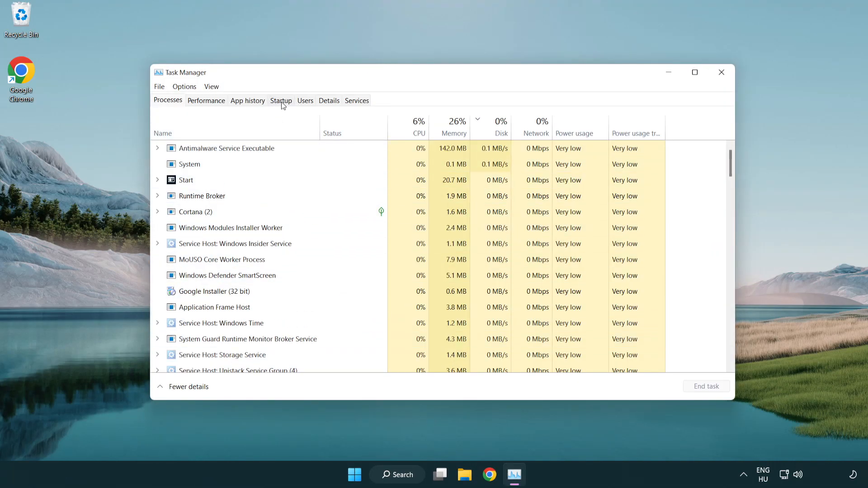
left_click(281, 100)
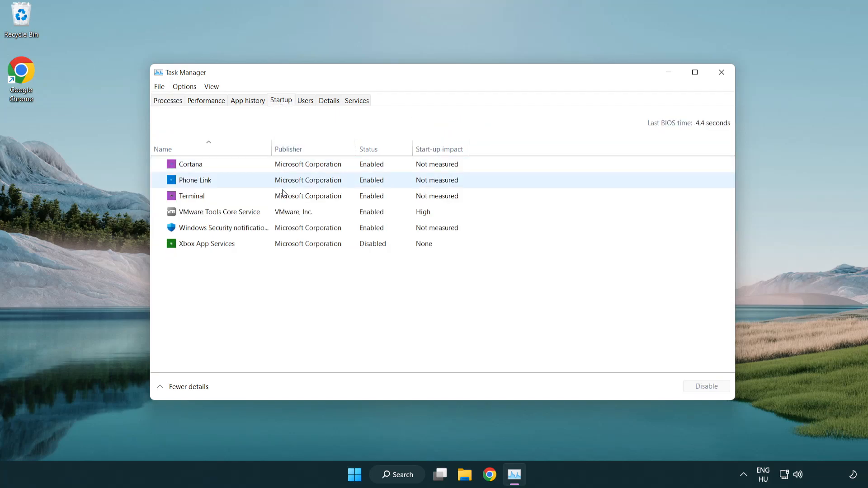
- Disable Terminal, Phone Link, Cortana and Windows Security at startup, then close Task Manager
left_click(192, 196)
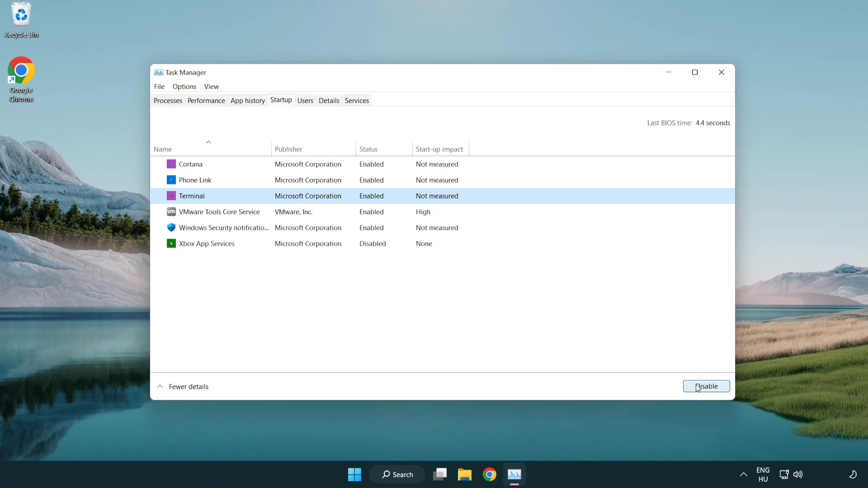
left_click(706, 385)
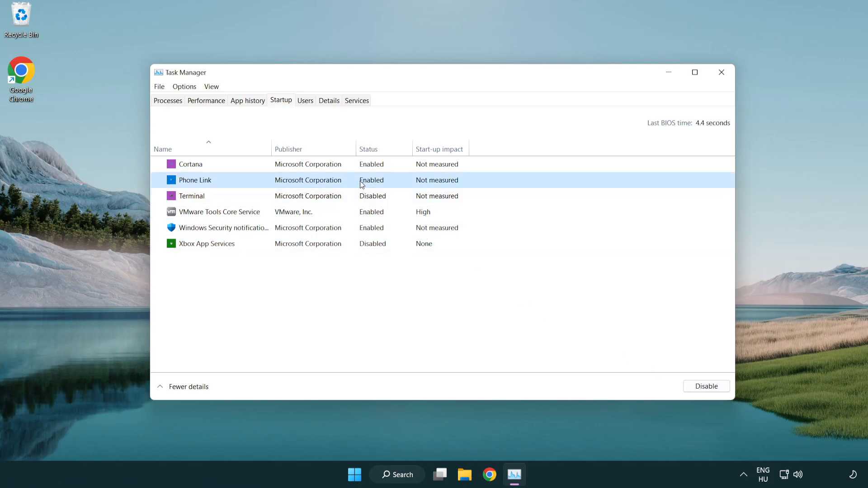
left_click(705, 386)
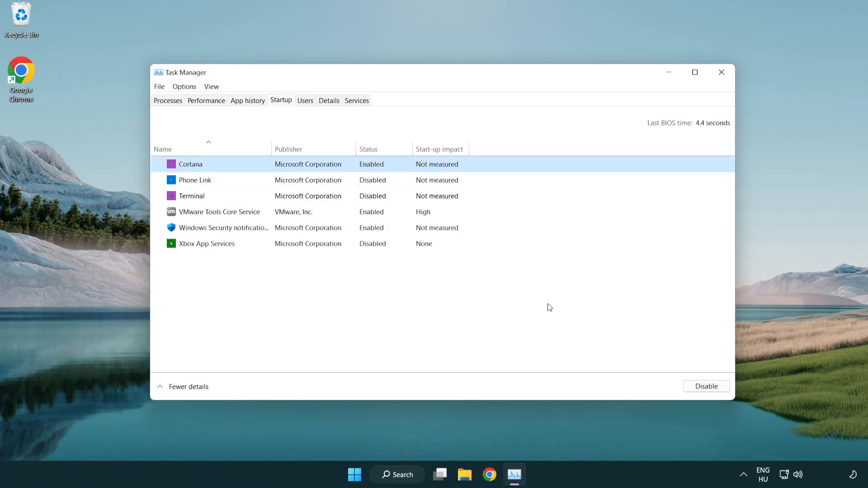
left_click(705, 386)
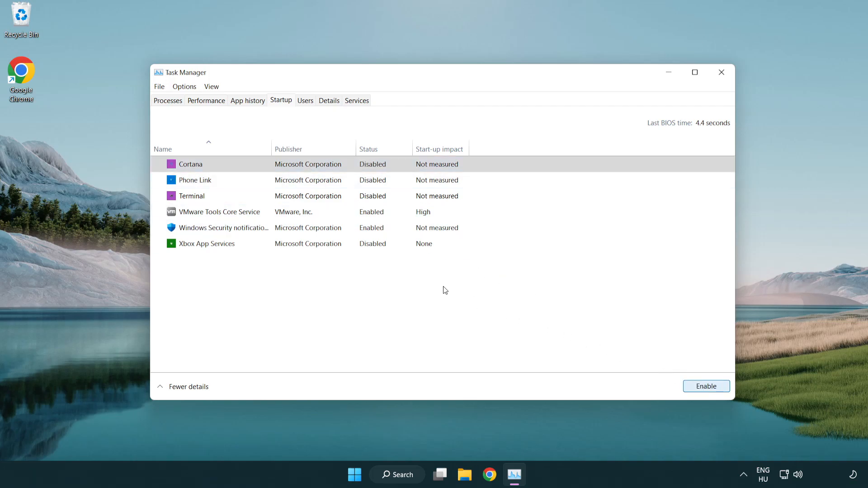
left_click(224, 228)
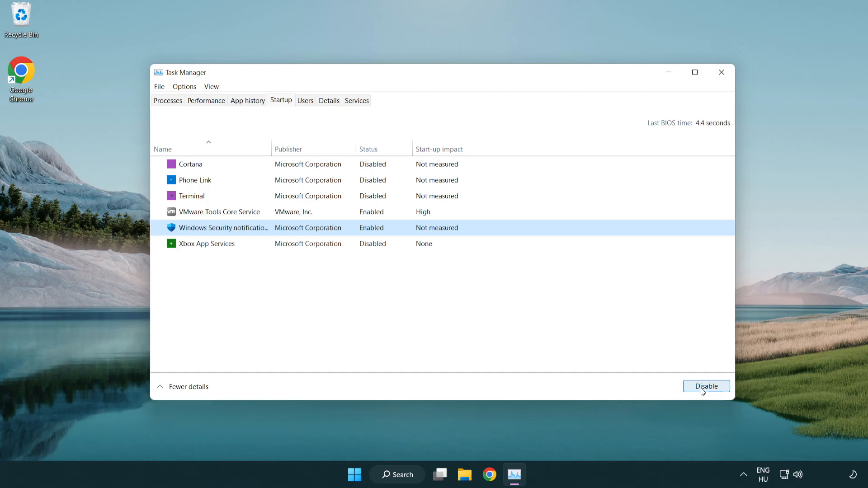
left_click(705, 386)
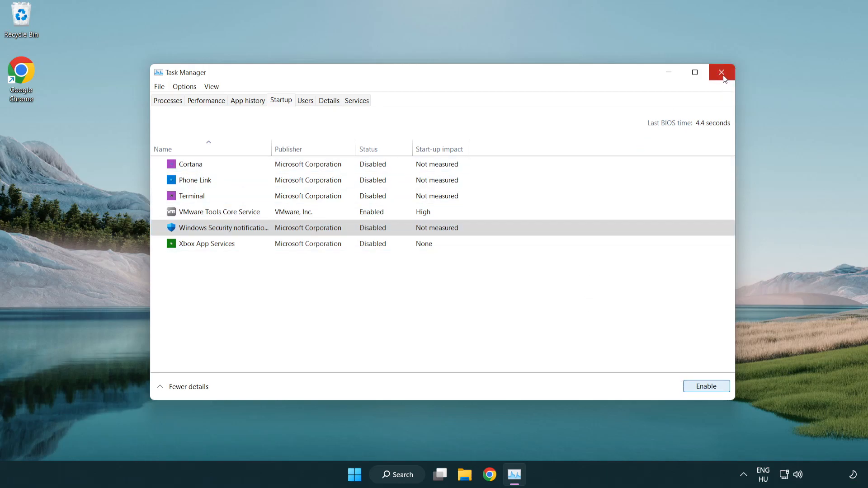
left_click(722, 72)
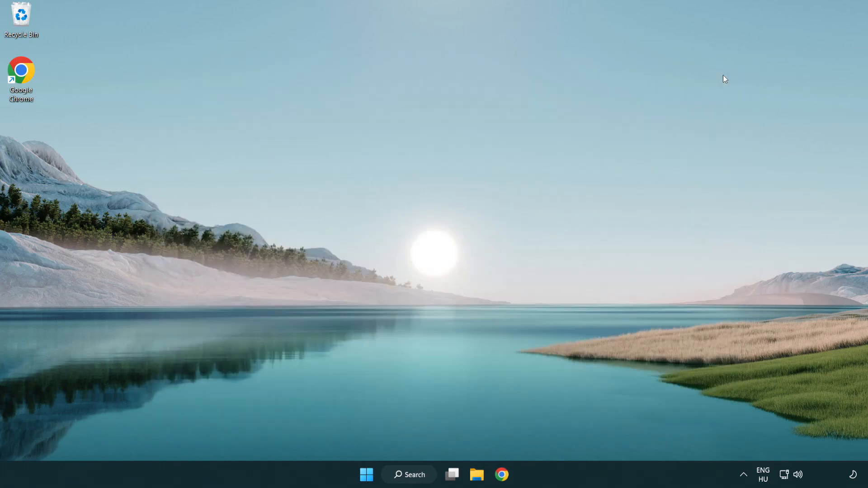
- Download the English DirectX End-User Runtime Web Installer (dxwebsetup.exe) from Microsoft's Download Center
left_click(500, 474)
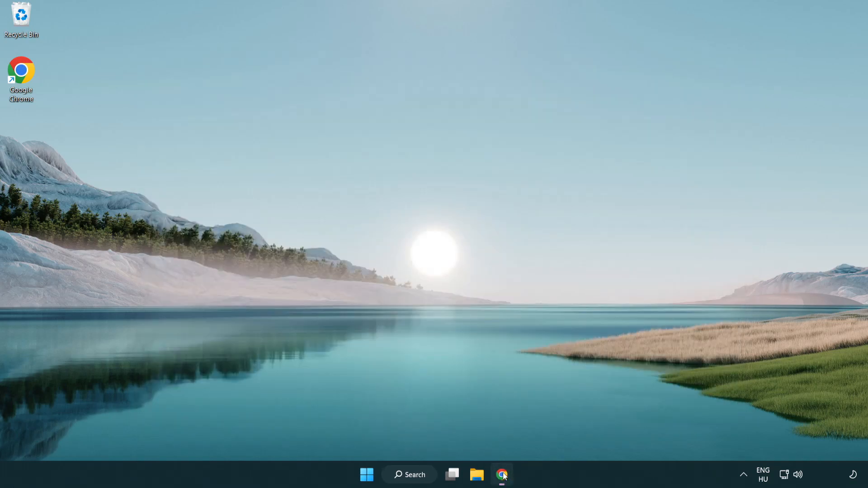
left_click(502, 475)
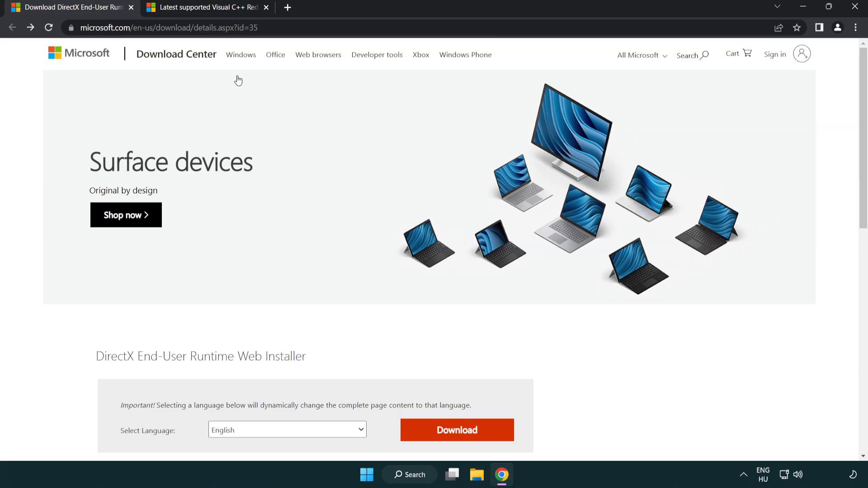
left_click(166, 27)
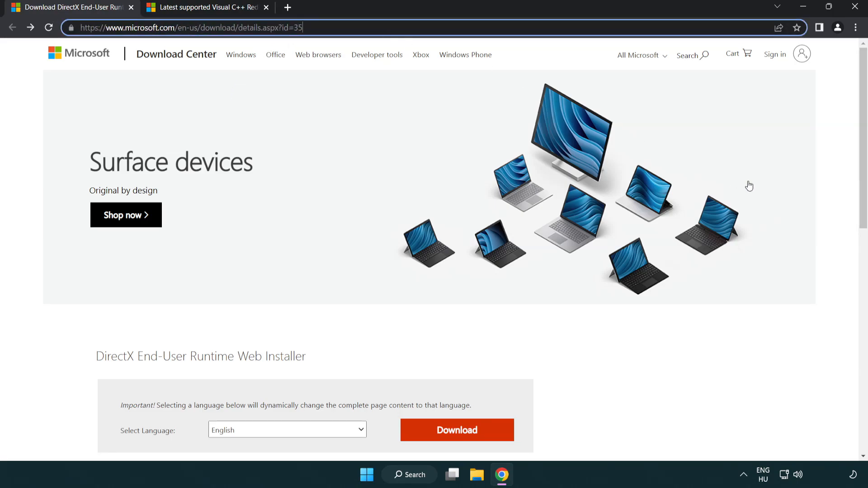
scroll("down", 3)
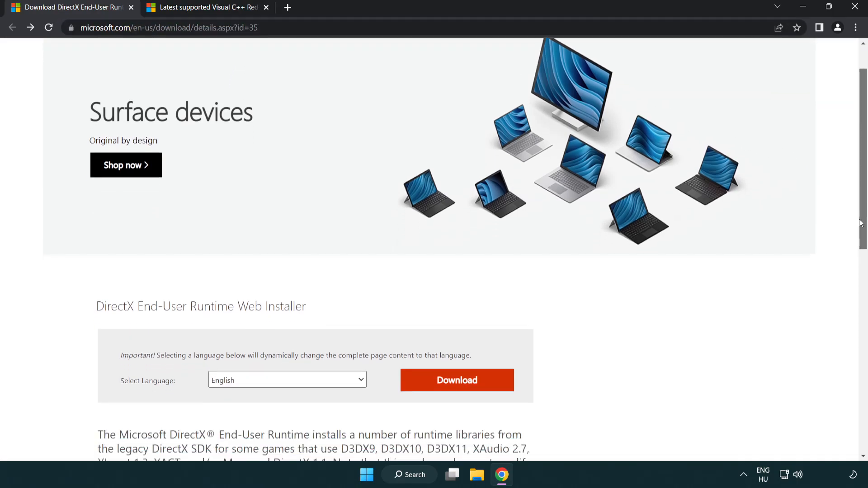
scroll("down", 3)
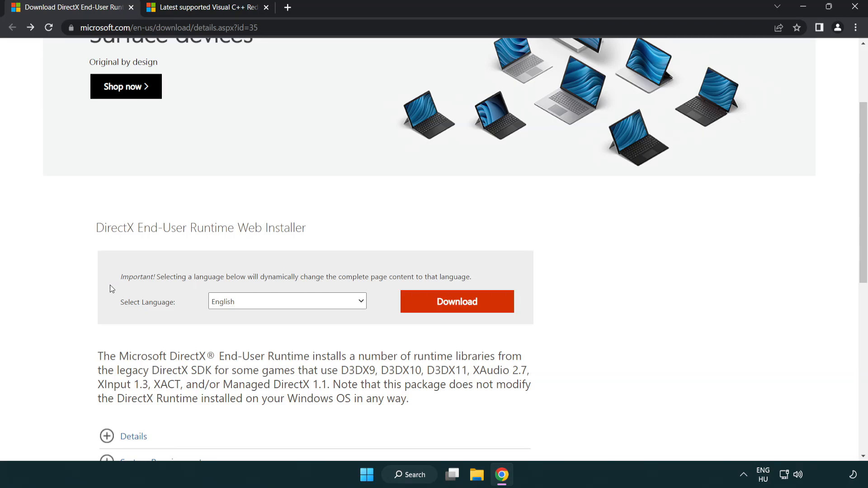
mouse_move(458, 310)
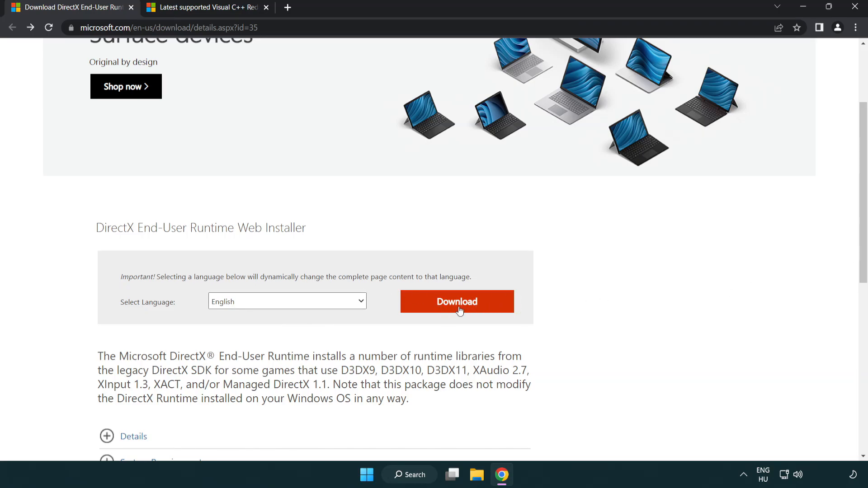
left_click(456, 301)
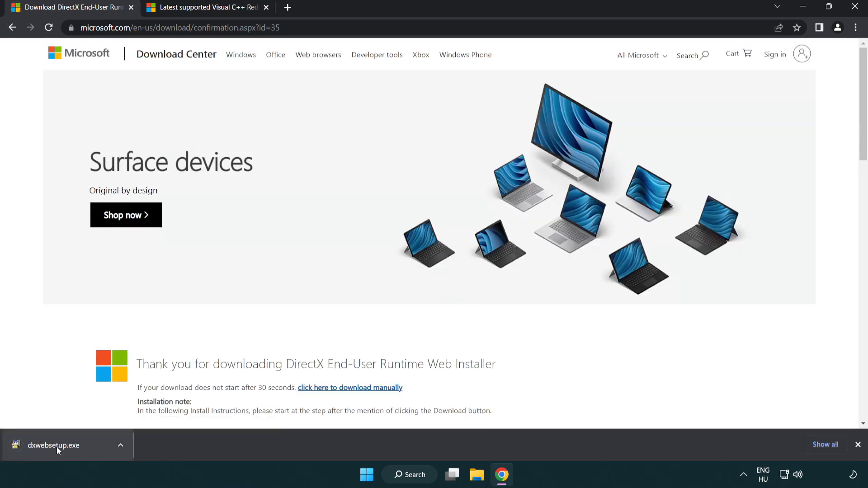
- Run dxwebsetup.exe, accept the license, skip the Bing Bar, and finish setup
left_click(54, 445)
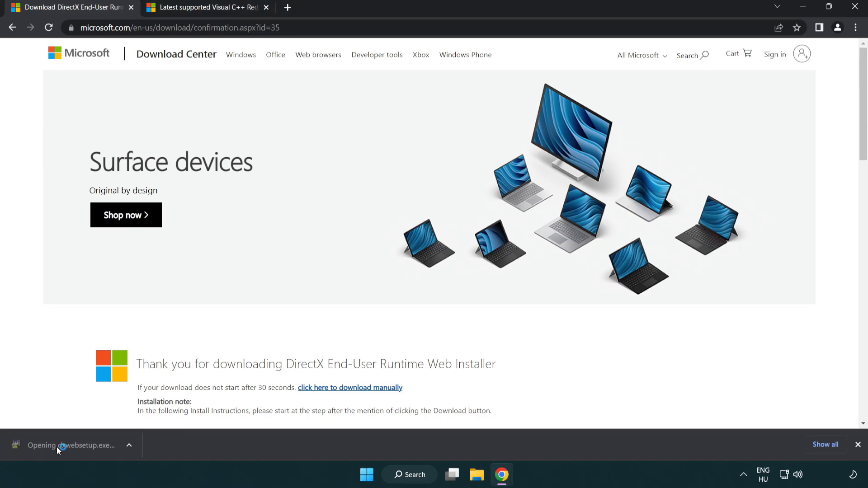
left_click(72, 445)
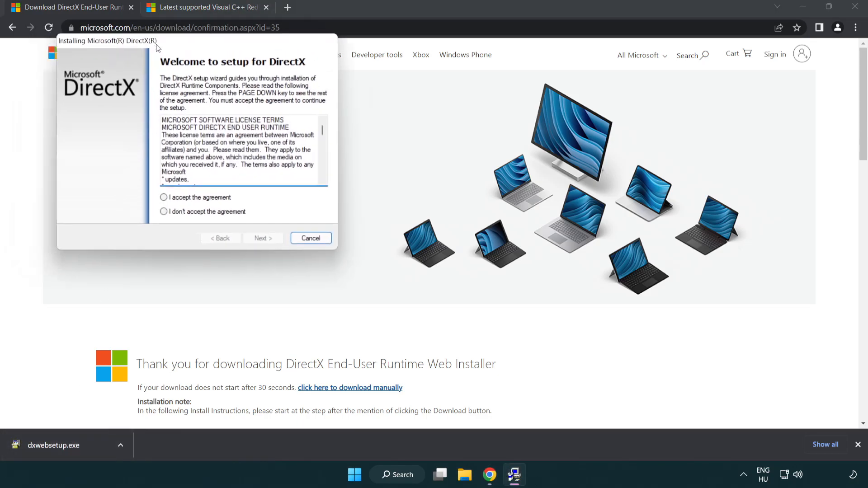
left_click_drag(106, 40, 333, 130)
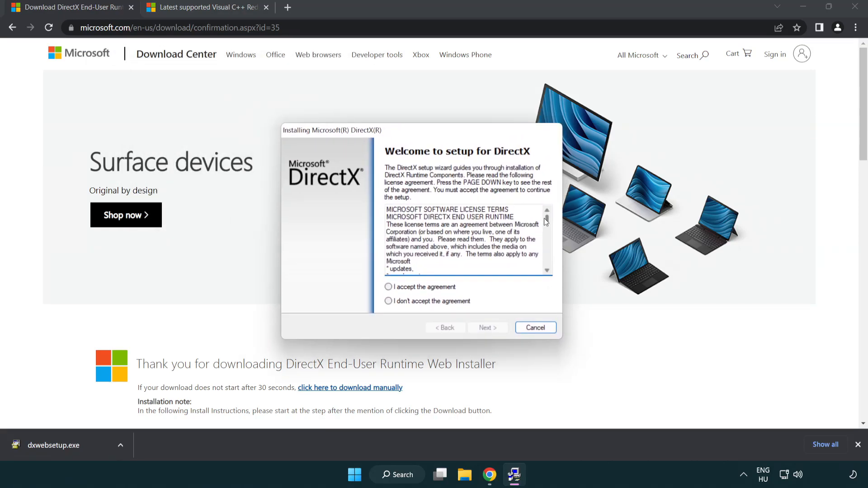
scroll("down", 3)
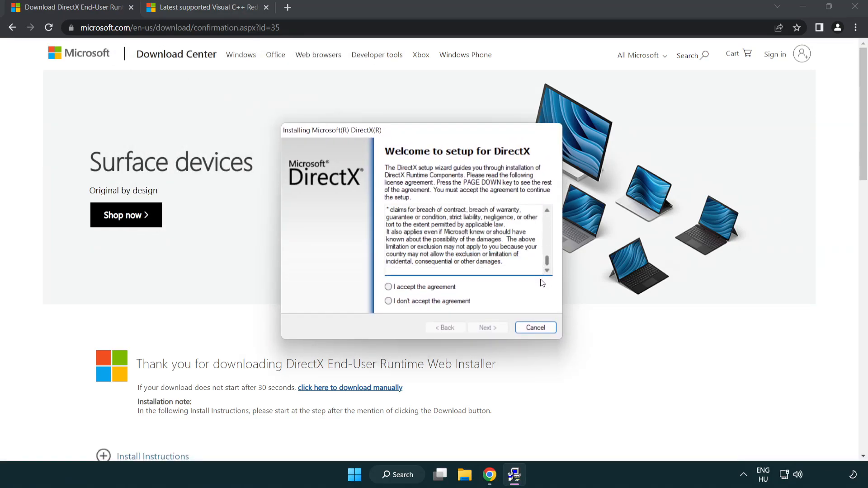
left_click(389, 287)
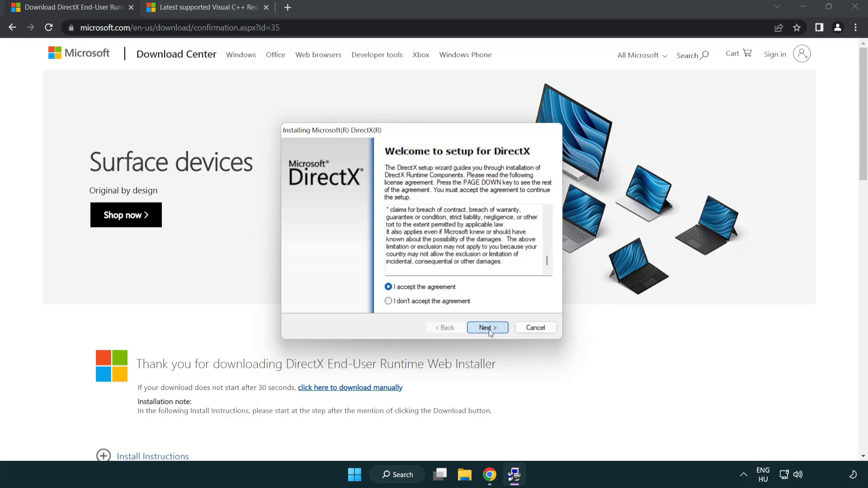
left_click(487, 328)
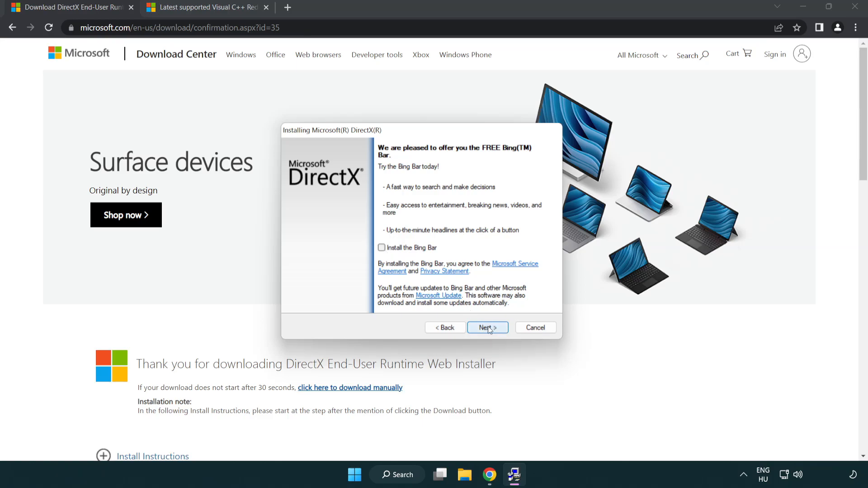
left_click(486, 327)
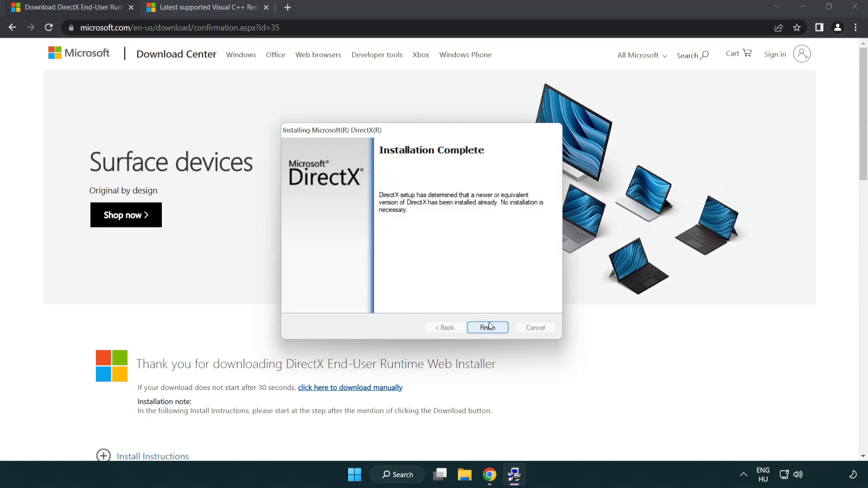
left_click(487, 327)
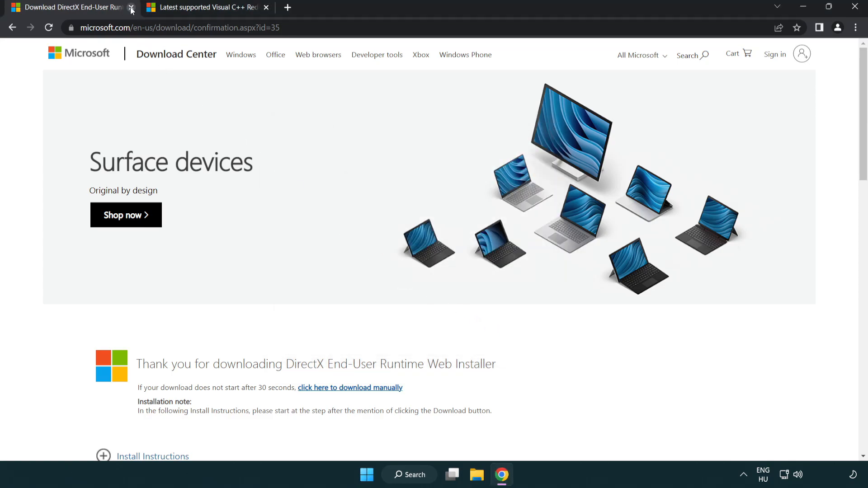
- Close the DirectX tab and download the ARM64 vc_redist installer from the Learn page
left_click(131, 7)
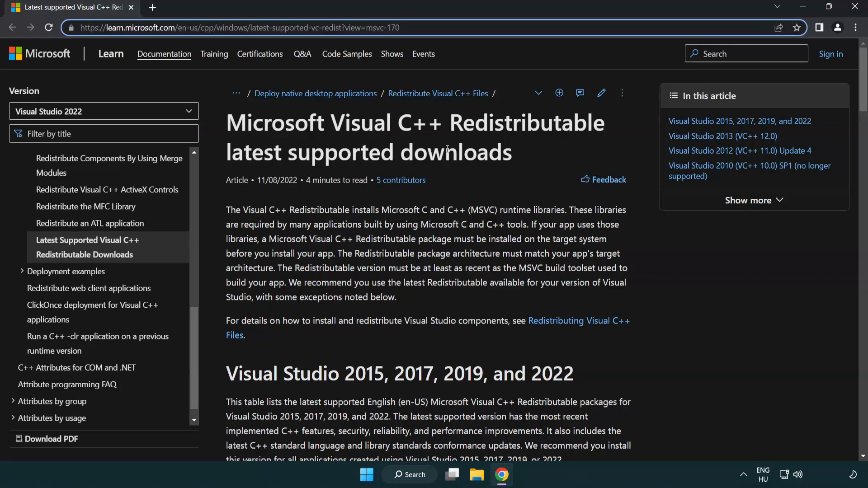
scroll("down", 3)
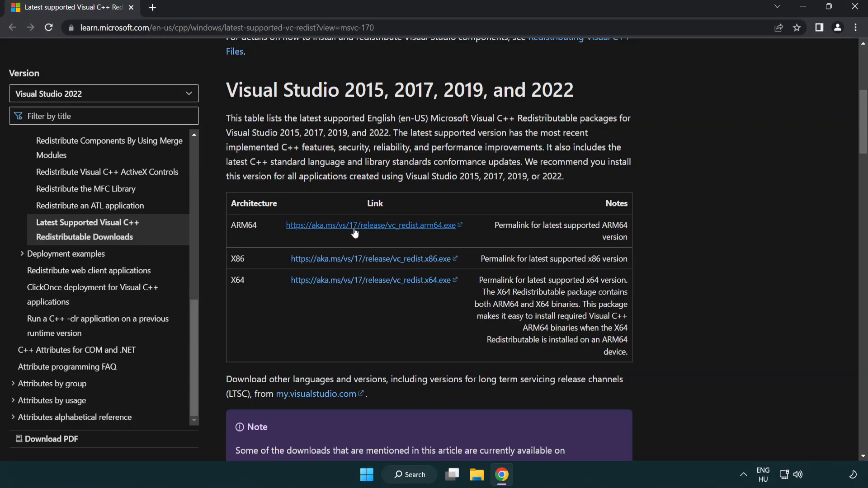
left_click(374, 225)
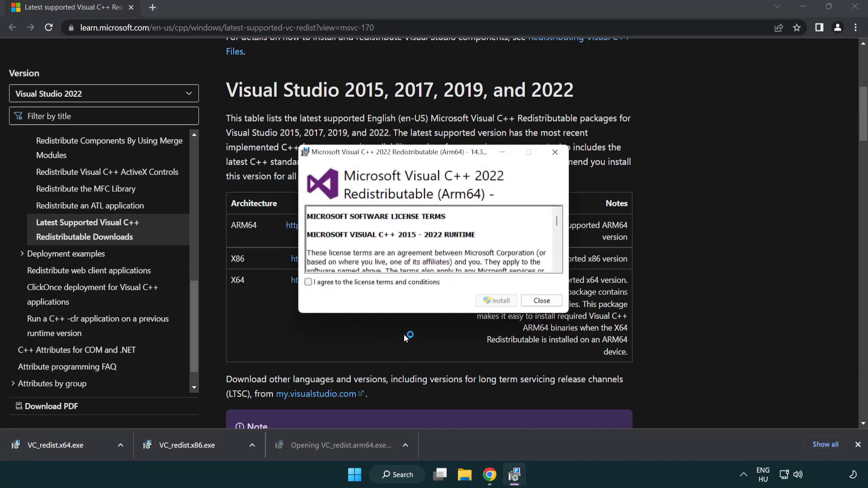
- Accept the license and try installing the ARM64 redistributable, dismissing its unsupported failure
scroll("down", 3)
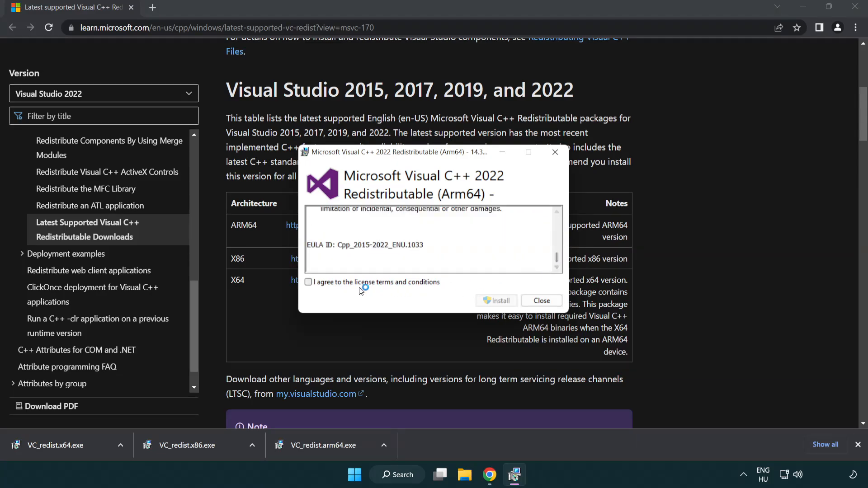
left_click(308, 282)
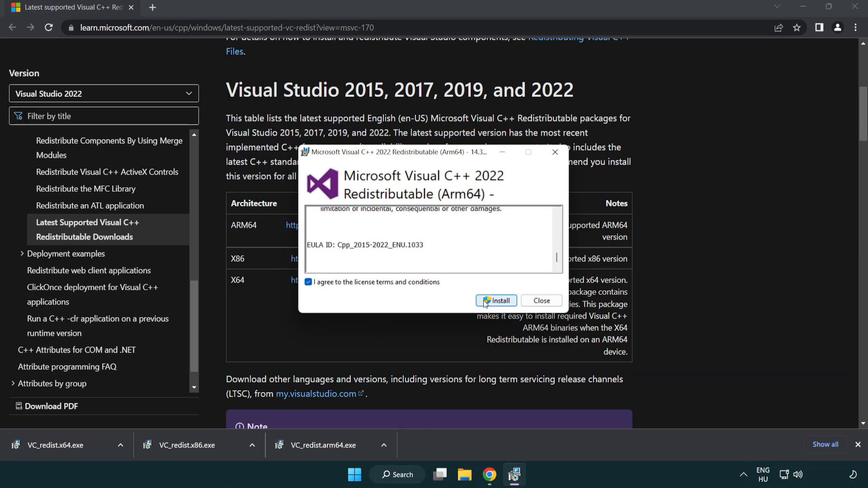
left_click(496, 301)
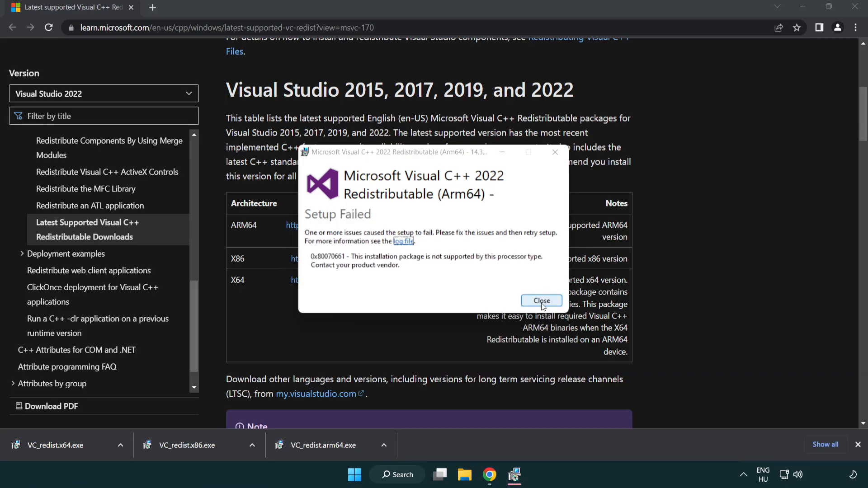
left_click(541, 301)
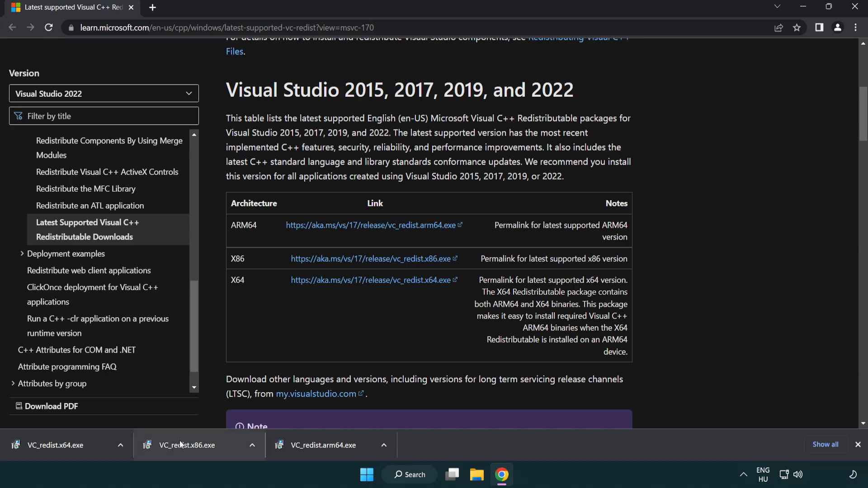
mouse_move(194, 449)
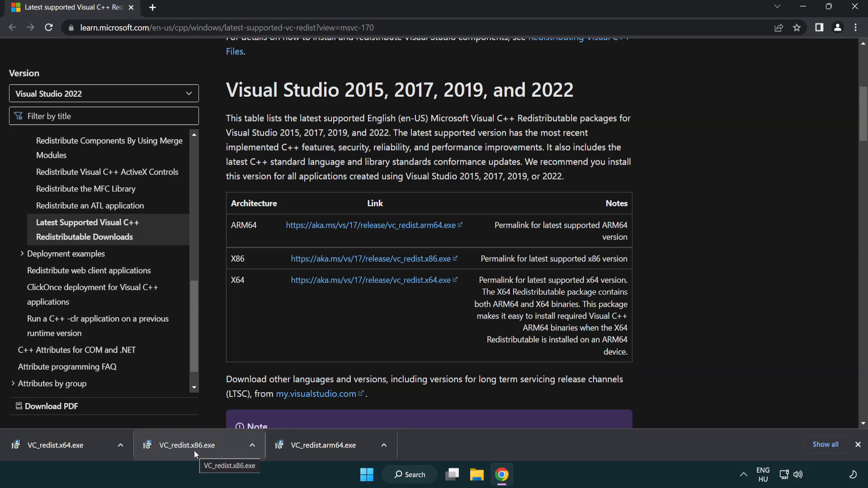
- Install the x86 and x64 Visual C++ redistributables without restarting, then close Chrome
left_click(186, 445)
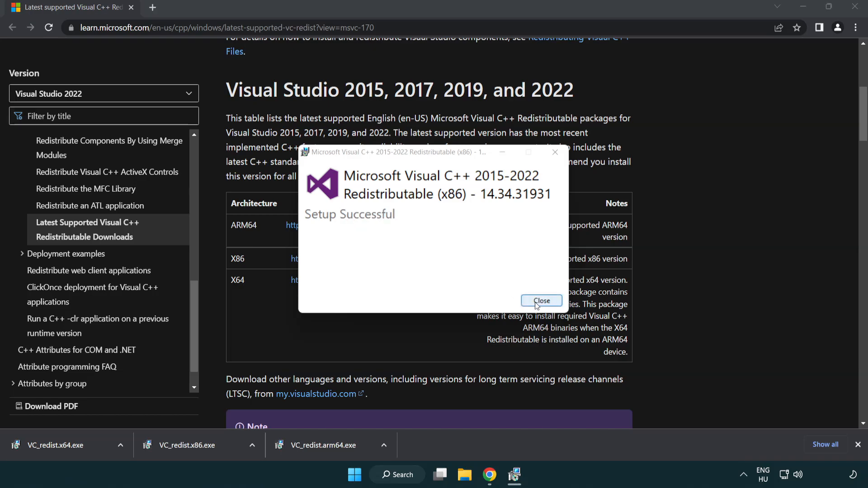
left_click(541, 300)
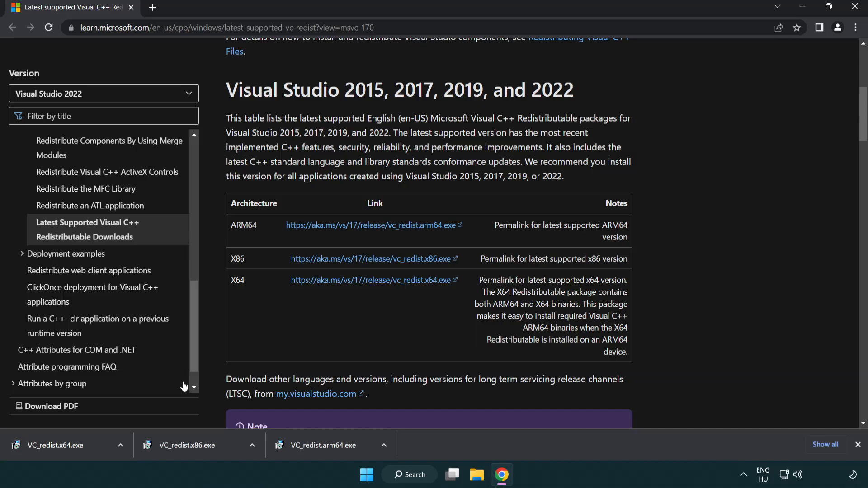
left_click(62, 445)
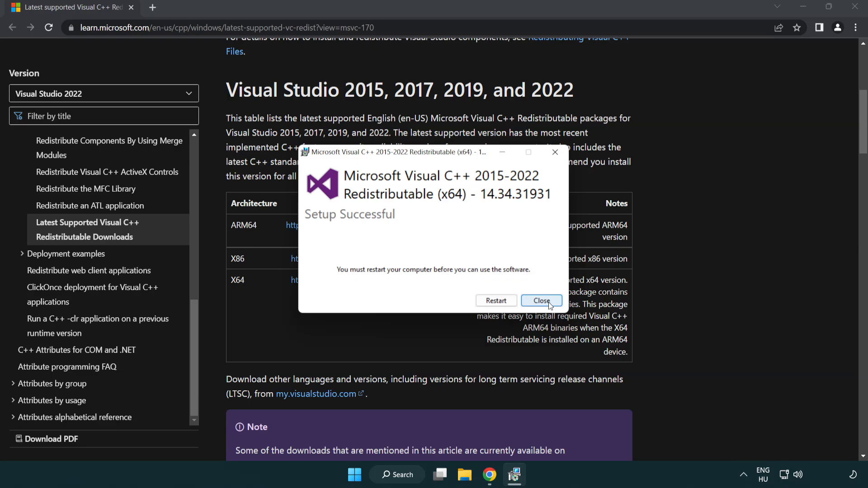
left_click(542, 301)
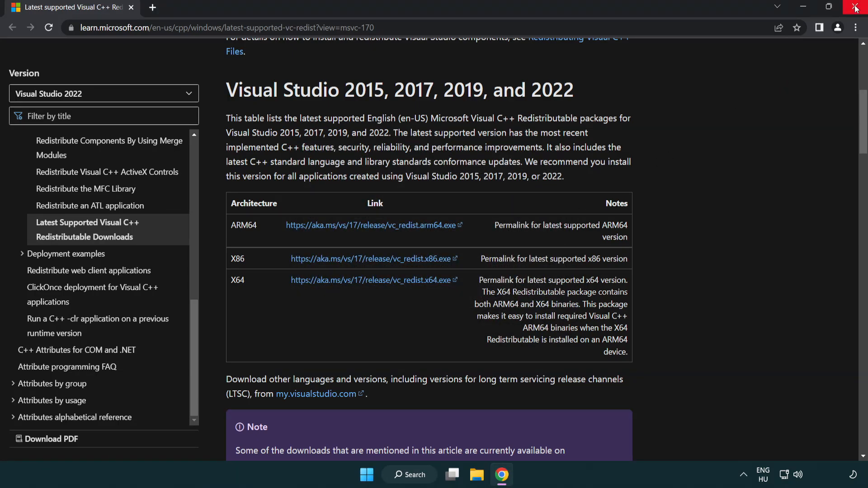
left_click(855, 7)
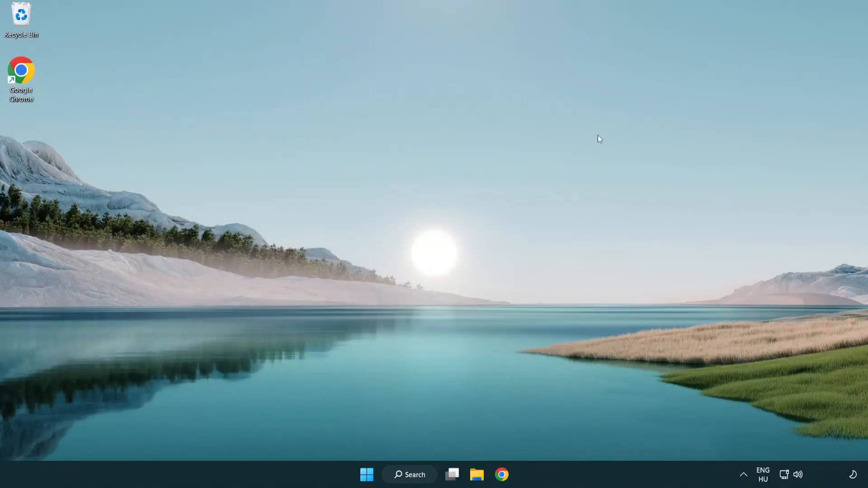
mouse_move(474, 224)
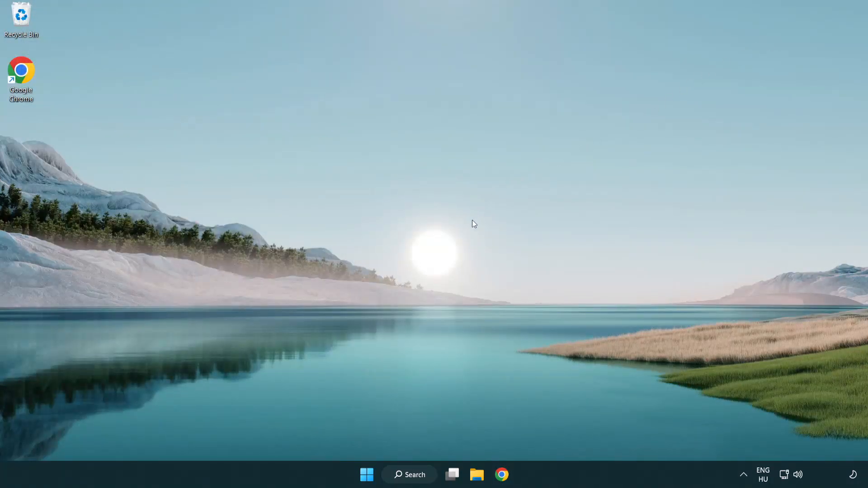
- Search for 'cmd' and run Command Prompt as administrator
left_click(409, 474)
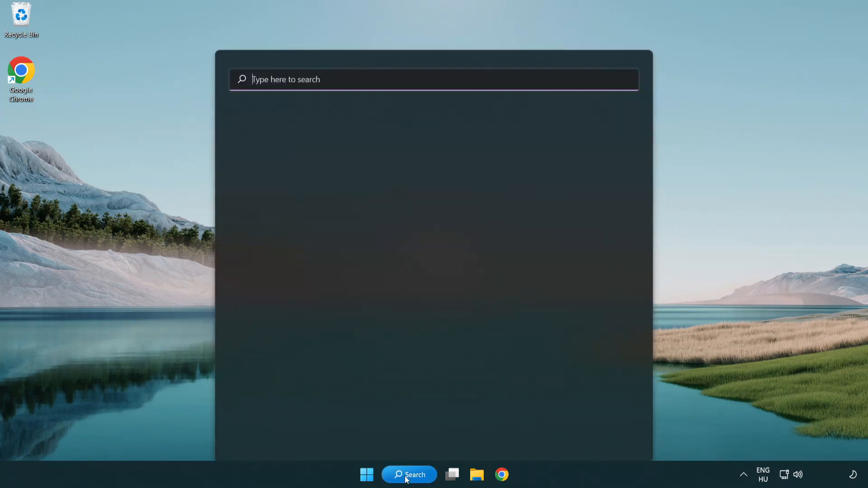
left_click(409, 475)
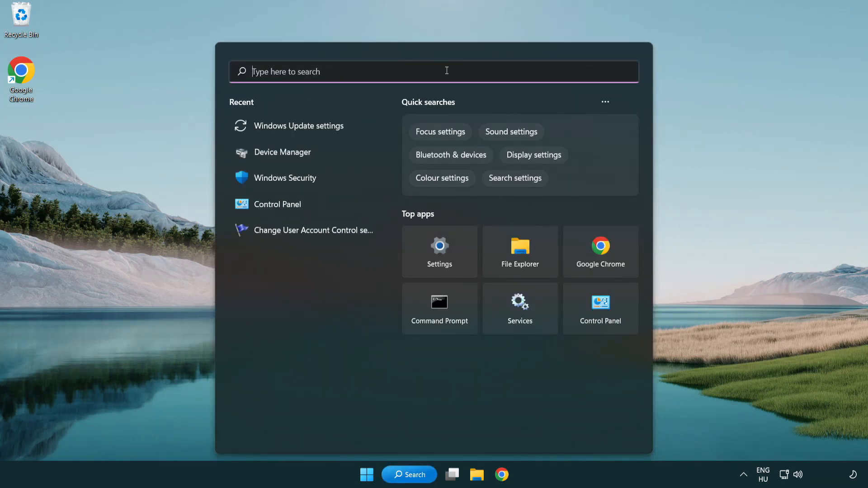
type("cmd")
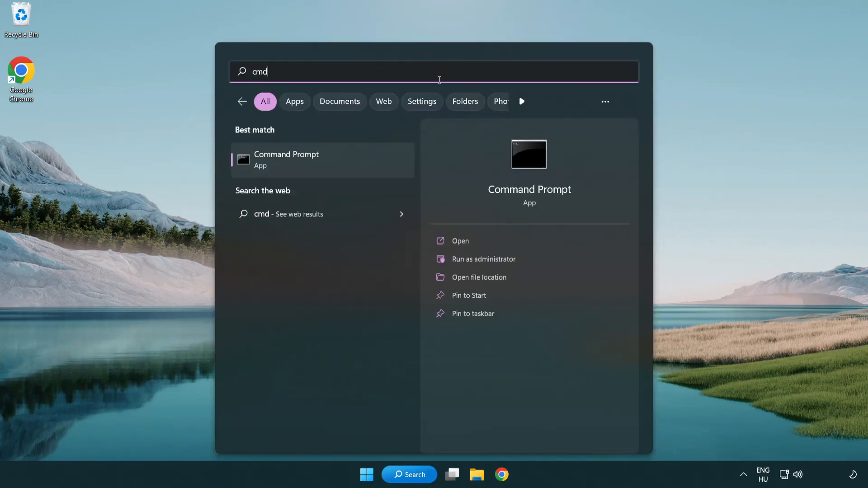
right_click(286, 160)
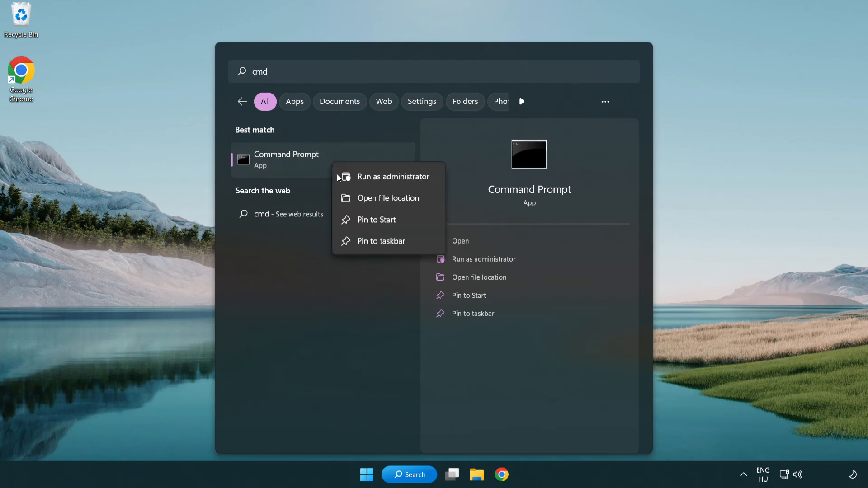
mouse_move(392, 184)
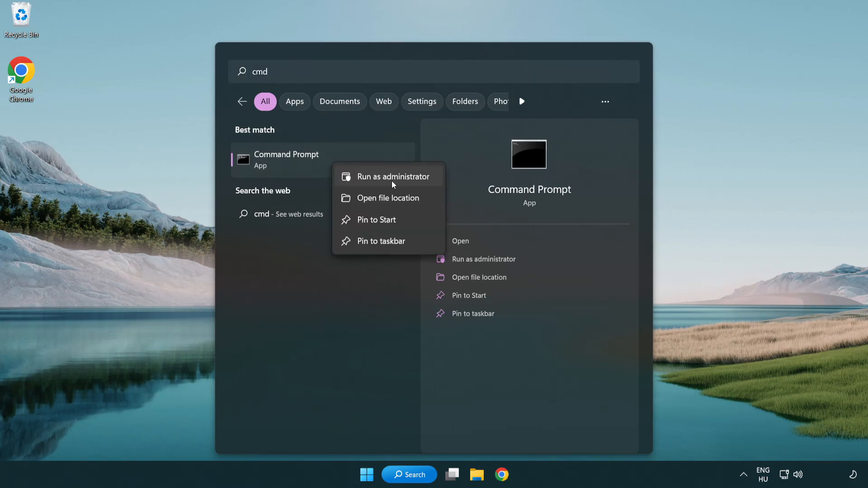
left_click(389, 176)
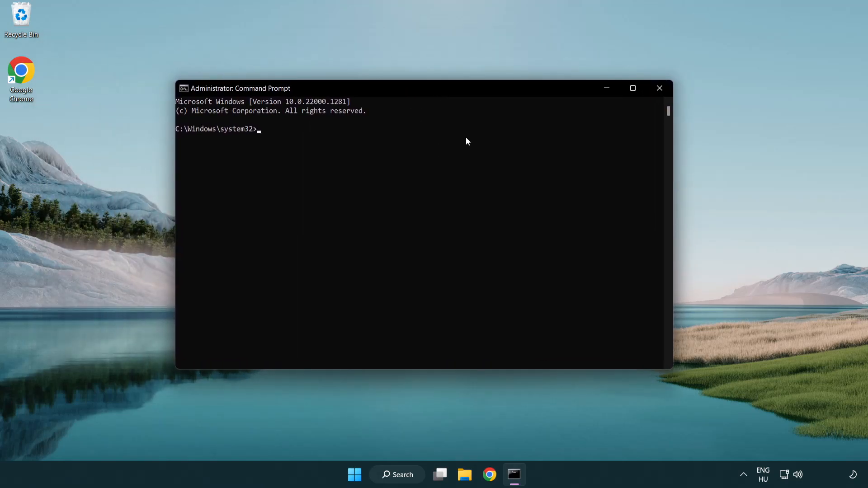
- Run sfc /scannow, confirm no integrity violations, then close Command Prompt
type("sfc /scannow")
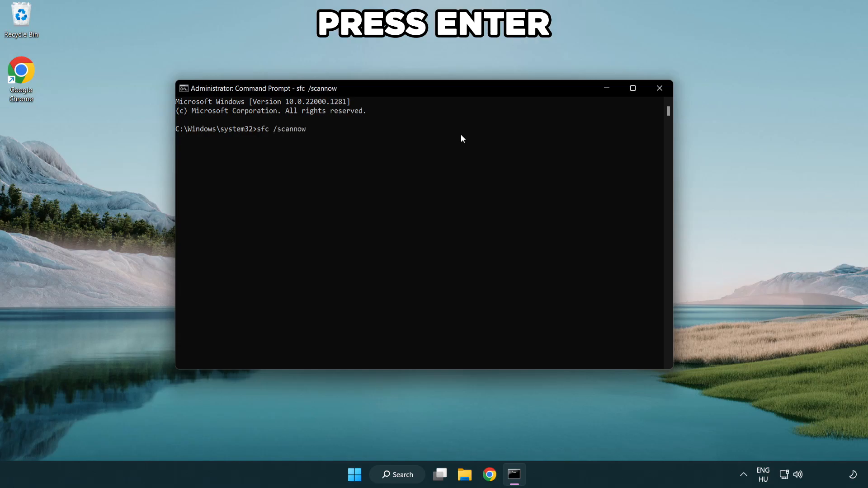
key("enter")
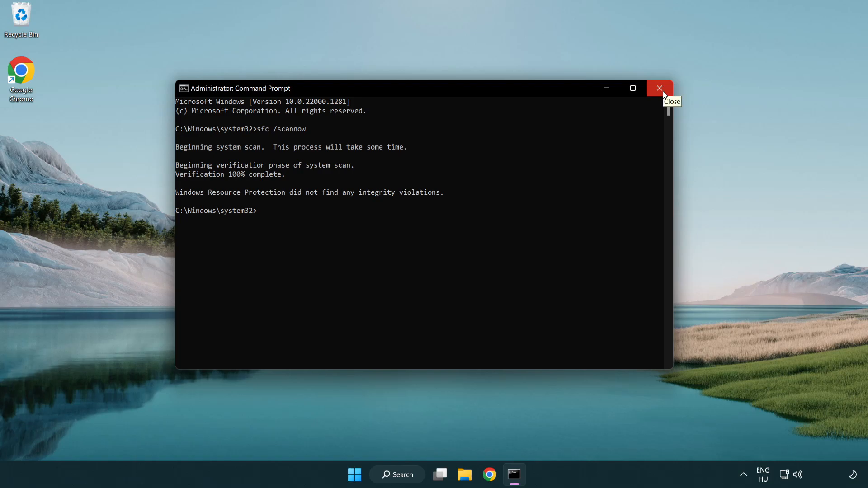
left_click(365, 474)
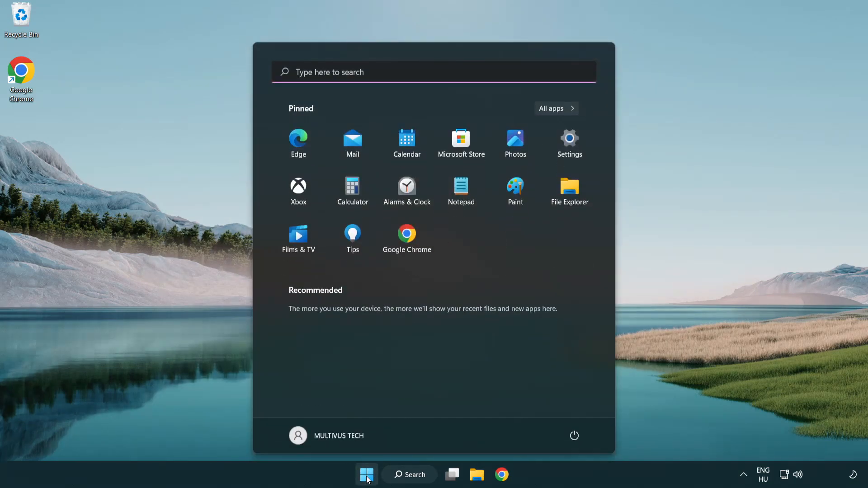
- Show the Start menu power options: Sleep, Shut down and Restart
left_click(574, 436)
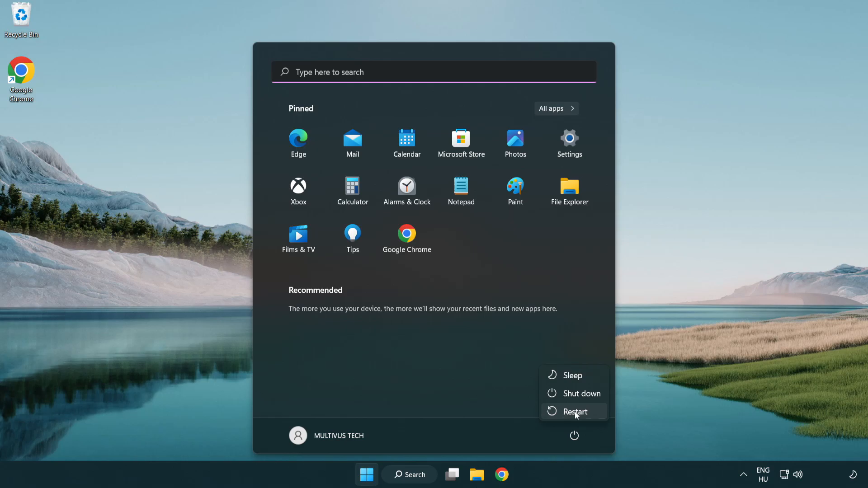
mouse_move(576, 411)
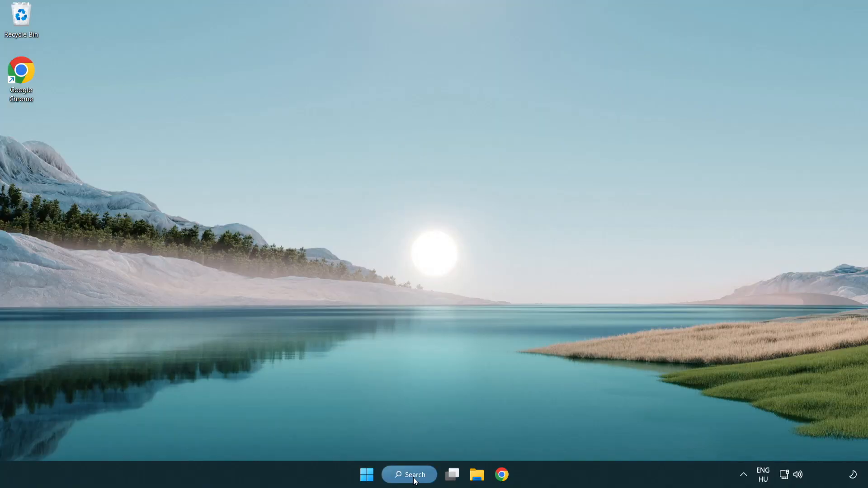
- Search for 'security' and launch Windows Security from Best match
left_click(409, 474)
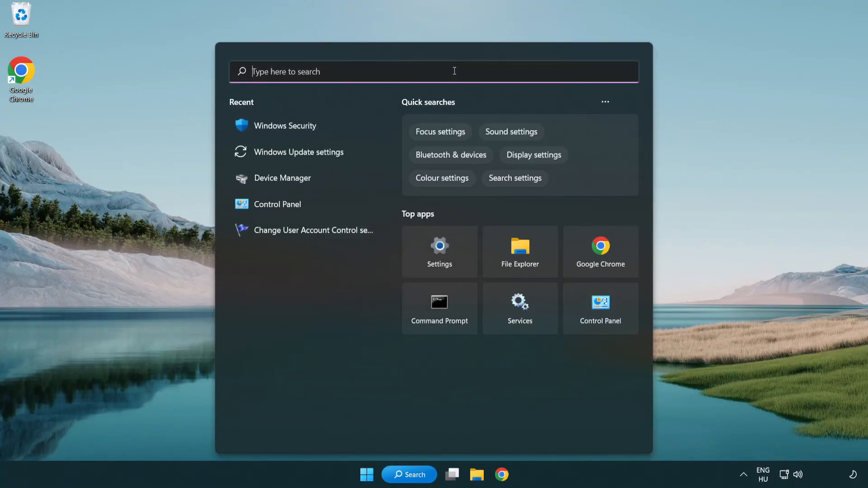
type("securit")
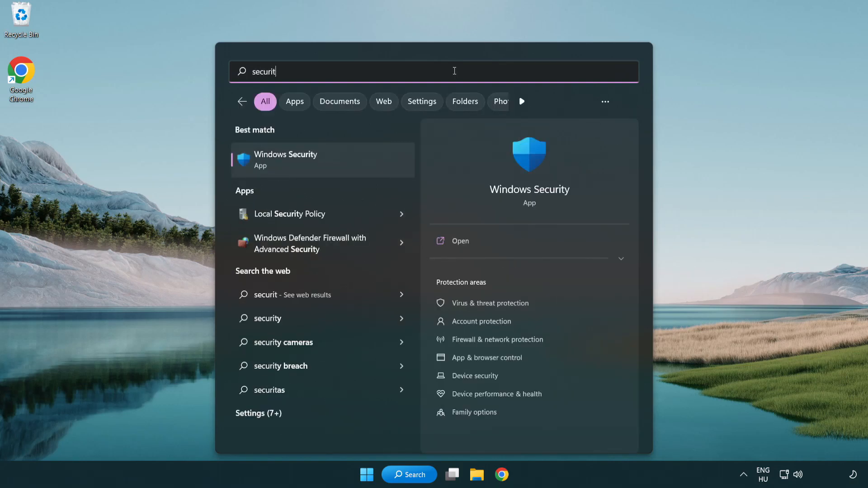
type("y")
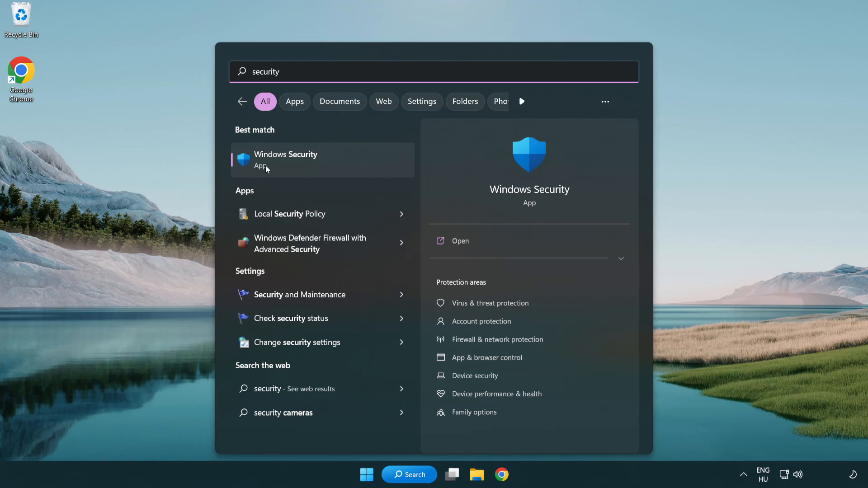
left_click(286, 160)
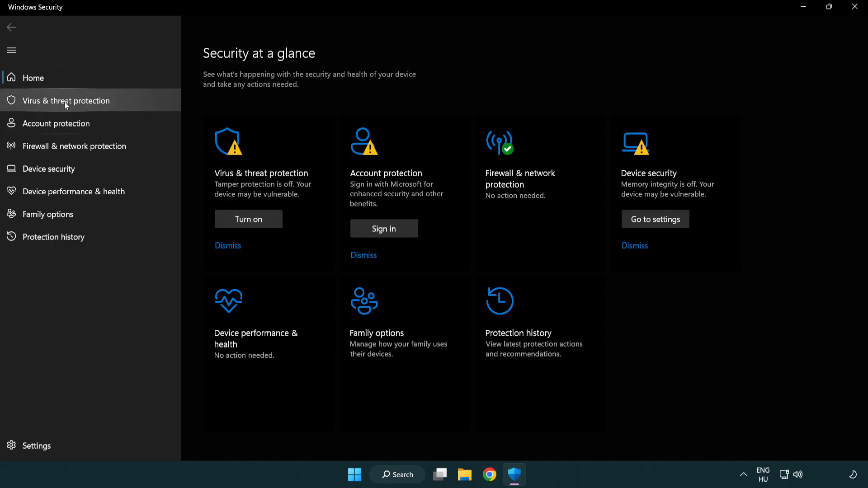
- Go to Virus & threat protection settings and open Add or remove exclusions
left_click(66, 101)
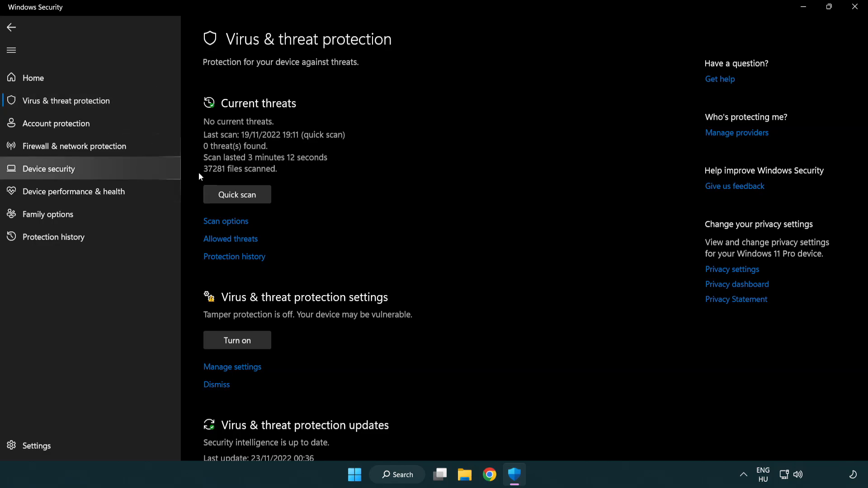
scroll("down", 3)
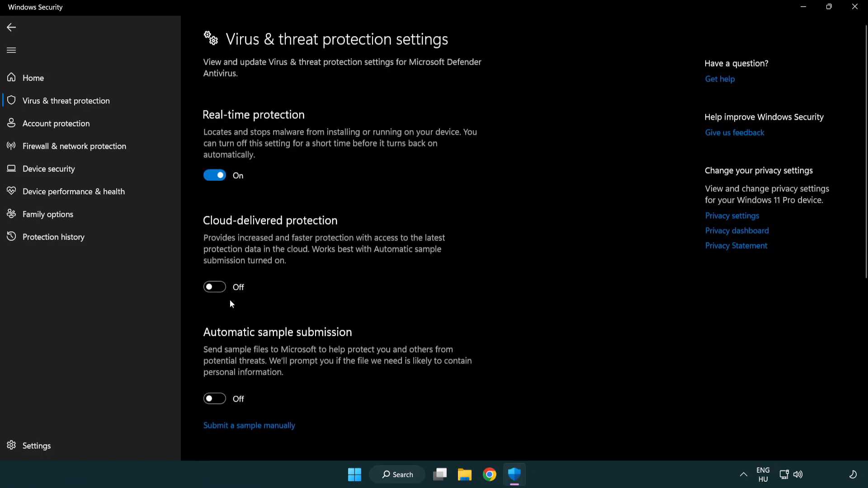
scroll("down", 3)
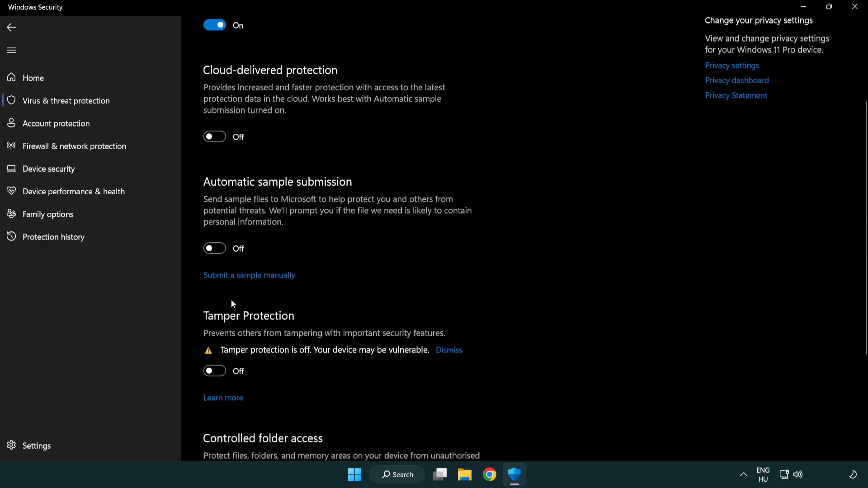
scroll("down", 3)
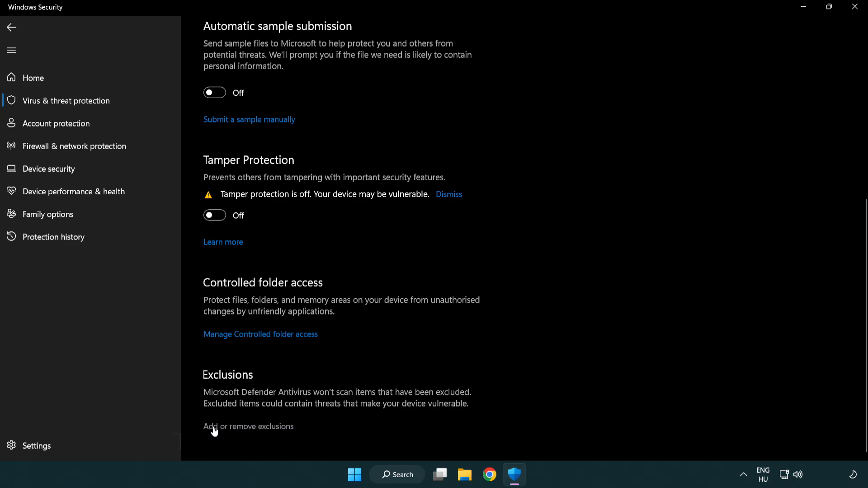
scroll("down", 3)
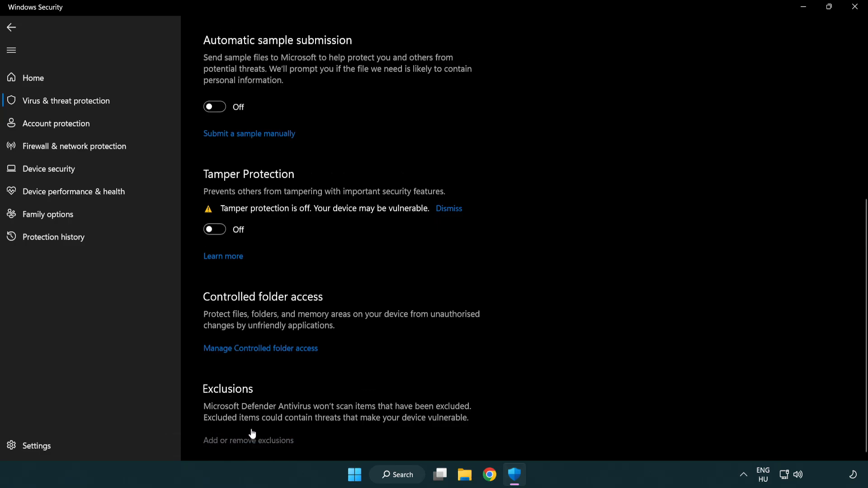
left_click(248, 440)
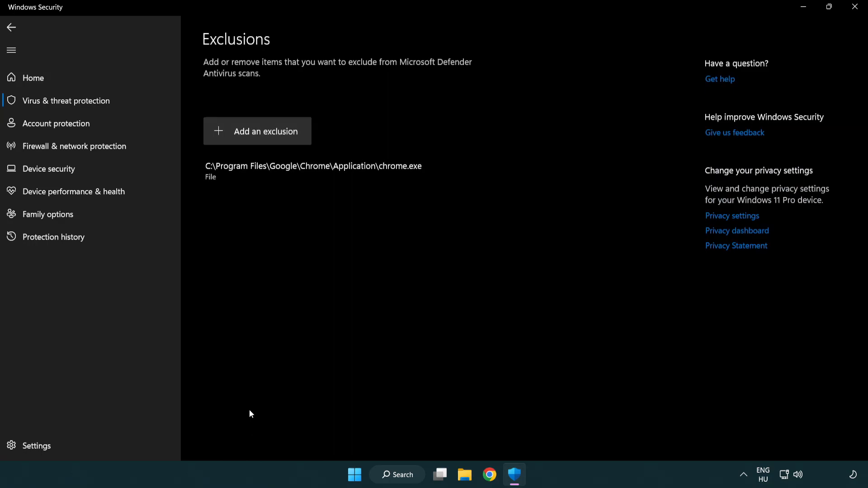
mouse_move(257, 131)
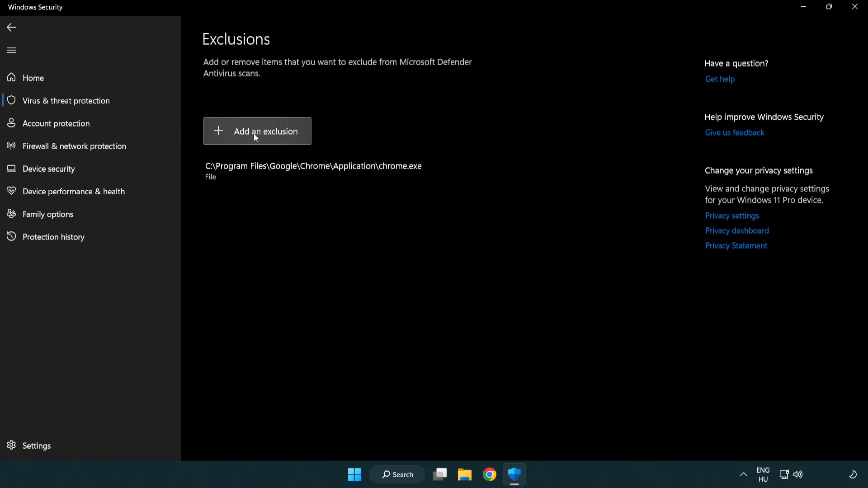
- Add a file exclusion, picking the NOT WORKING APP shortcut in Program Files (x86)
left_click(257, 131)
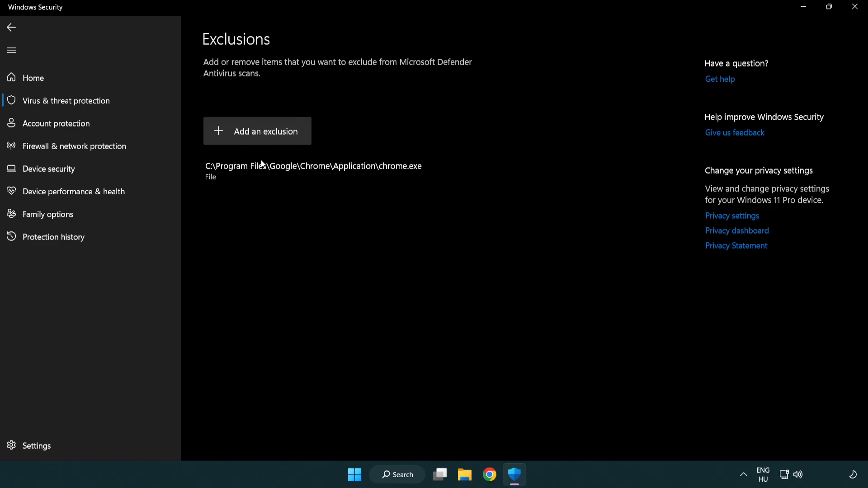
left_click(257, 131)
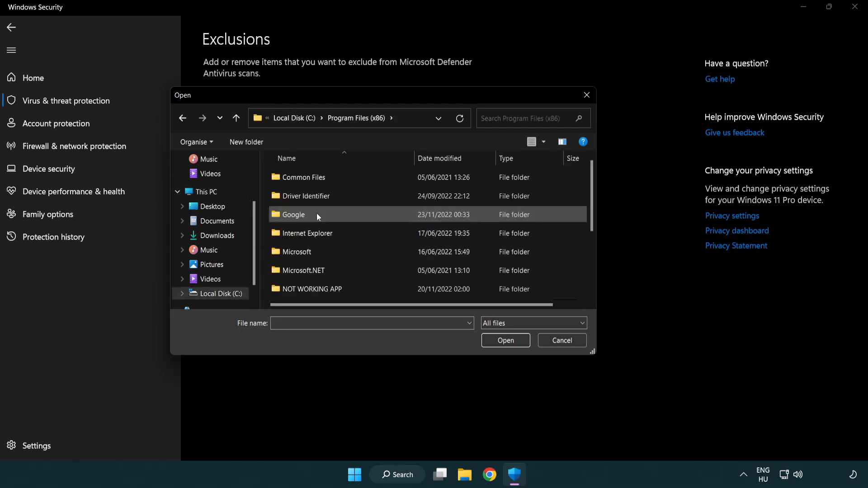
double_click(313, 288)
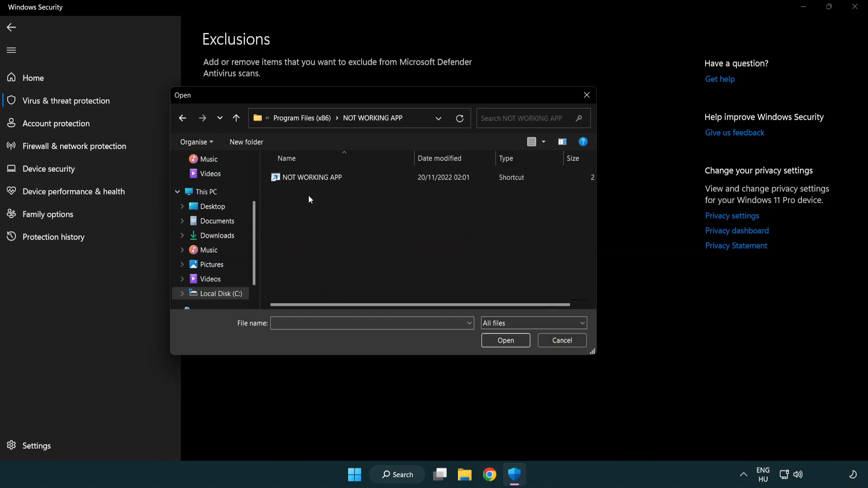
left_click(313, 177)
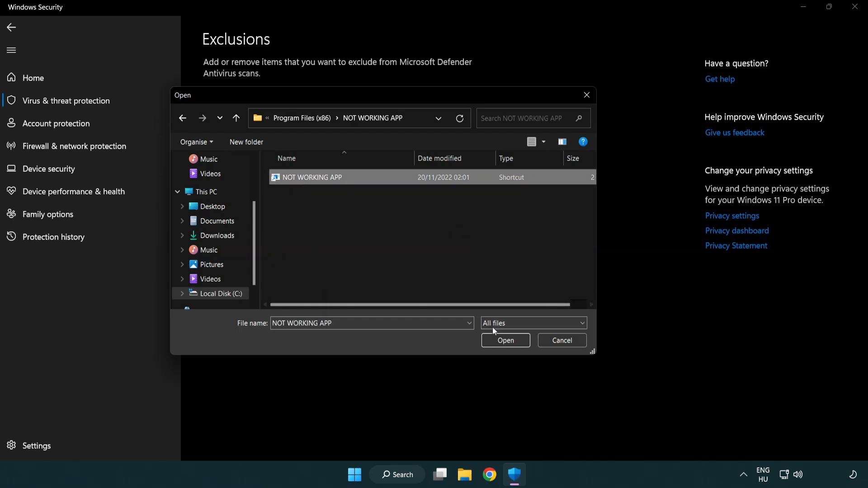
left_click(504, 340)
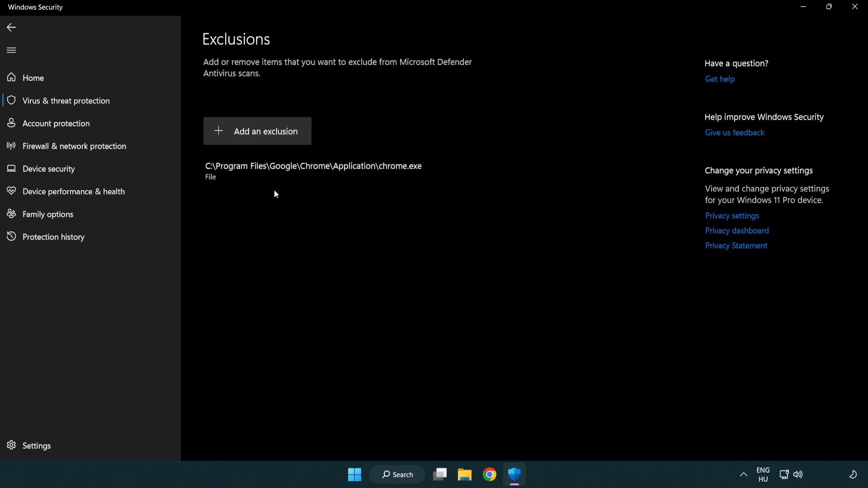
mouse_move(410, 259)
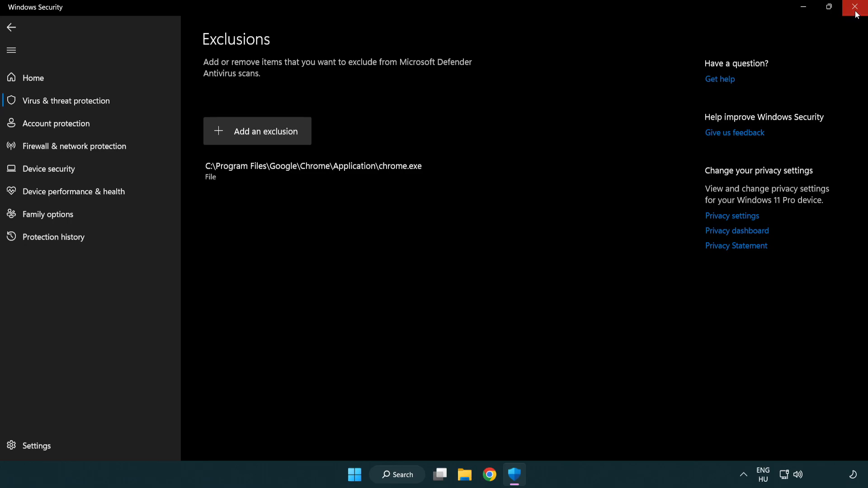
- Close Windows Security and show the Start menu power options
left_click(854, 7)
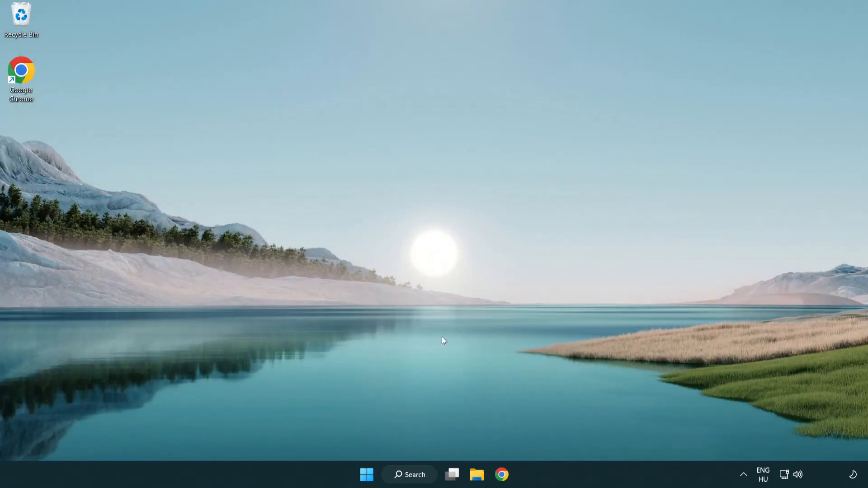
left_click(366, 474)
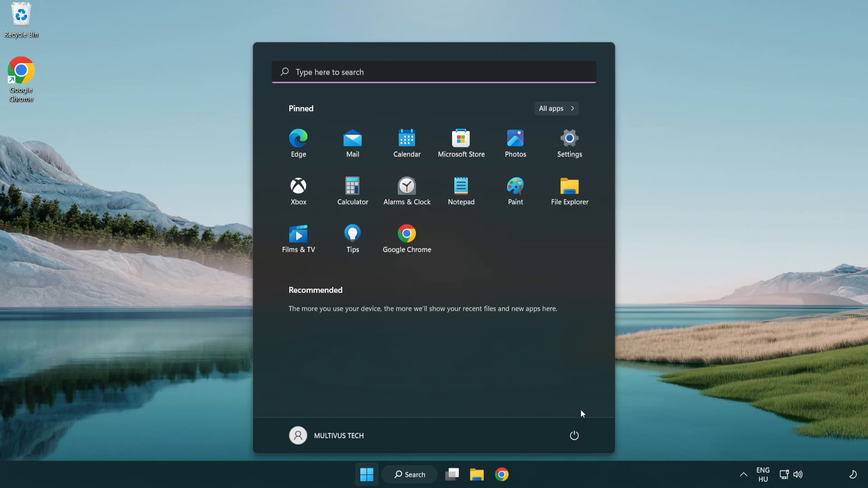
left_click(574, 436)
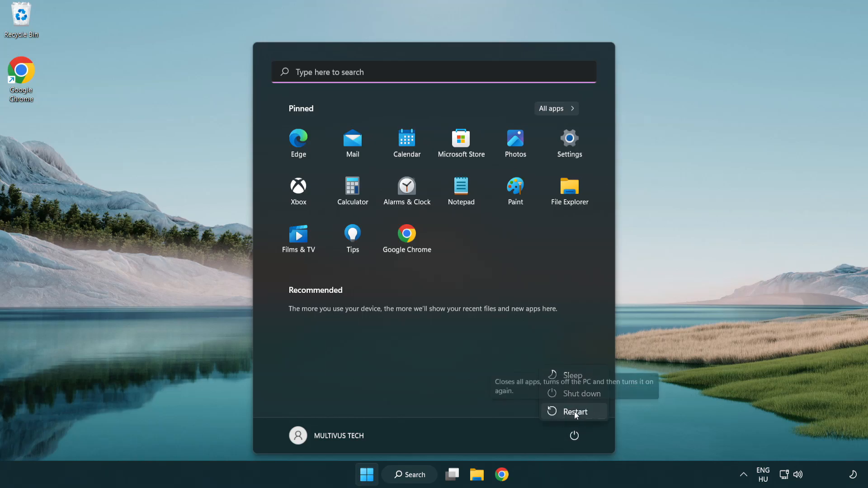